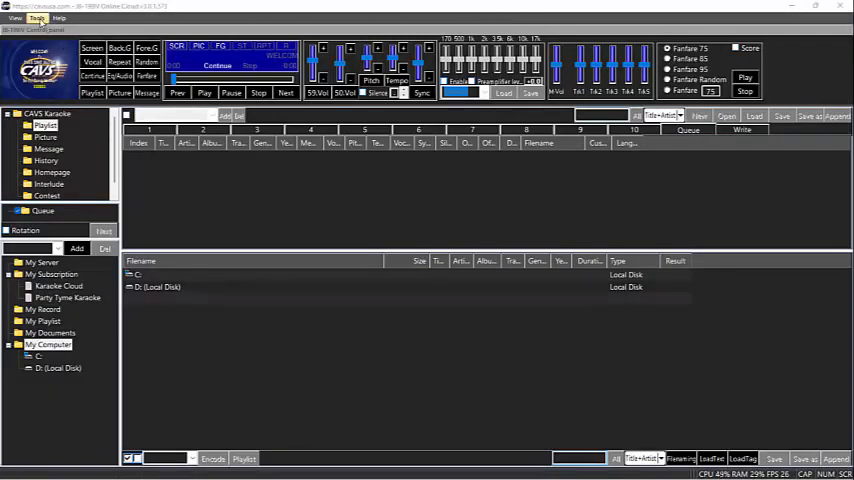
Show the Server & Browser settings with JukeServer address 192.168.1.151 and port 5000.
{"action": "left_click", "coordinate": [37, 18]}
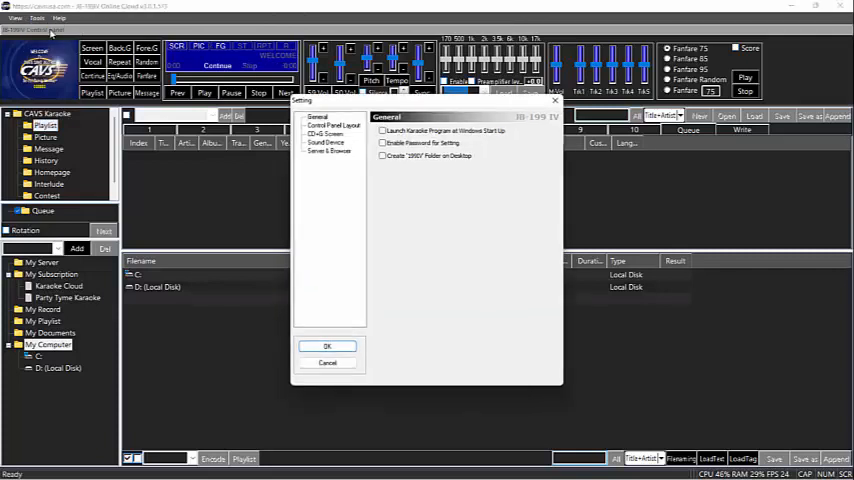
{"action": "left_click", "coordinate": [330, 151]}
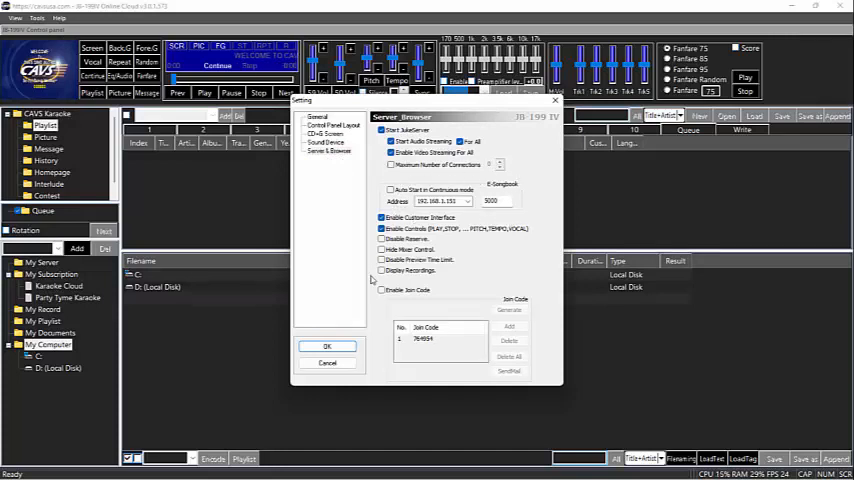
{"action": "left_click", "coordinate": [328, 345]}
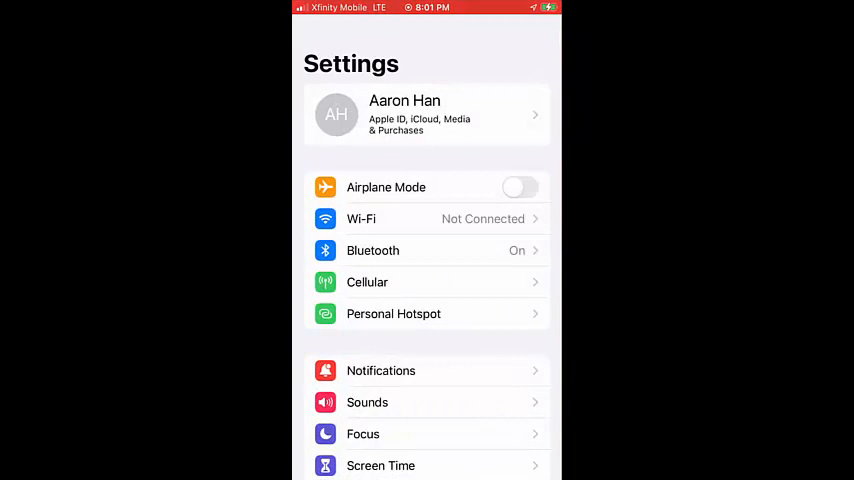
Join the Fios-dzC9C Wi-Fi network from iOS Settings, entering its password.
{"action": "left_click", "coordinate": [361, 218]}
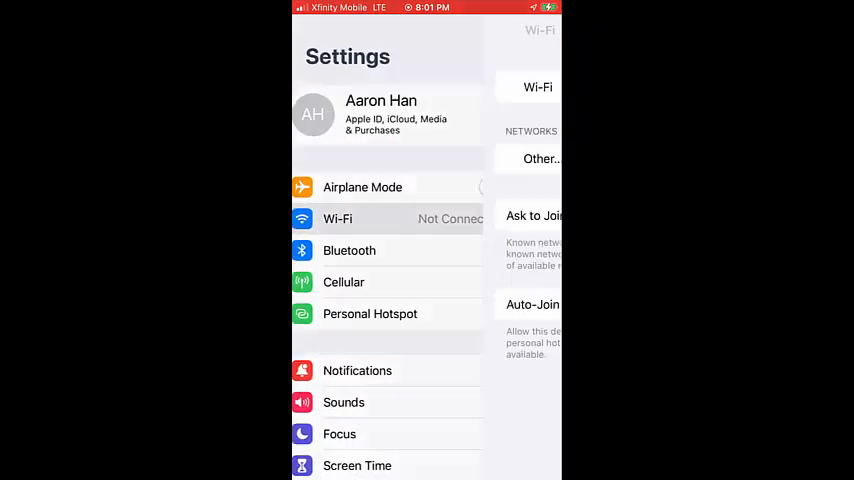
{"action": "left_click", "coordinate": [337, 218]}
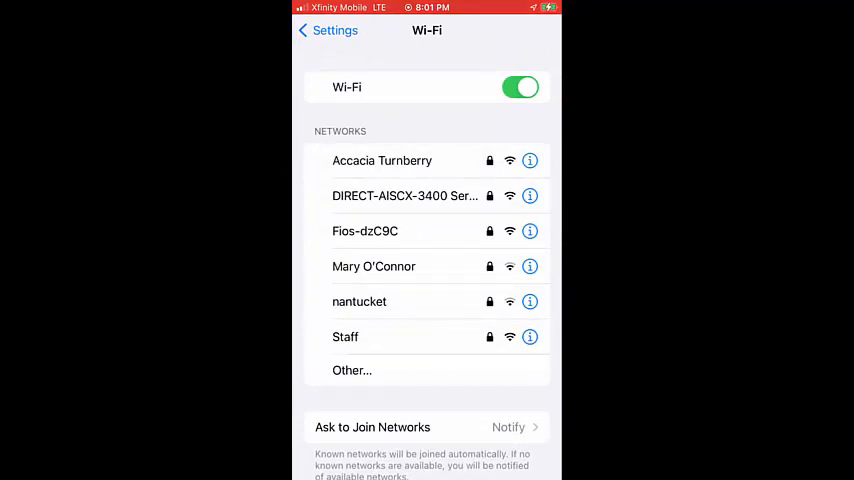
{"action": "left_click", "coordinate": [365, 231]}
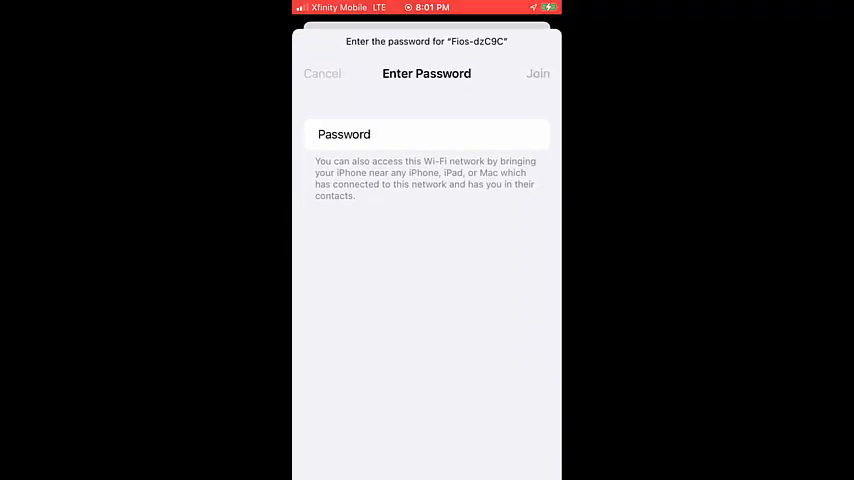
{"action": "left_click", "coordinate": [322, 73]}
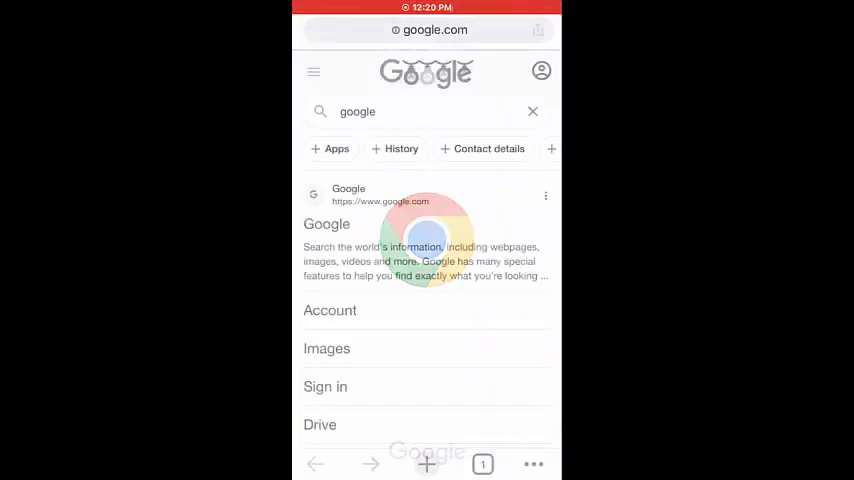
Load the karaoke page 192.168.1.151:5000 in Chrome on the phone.
{"action": "left_click", "coordinate": [428, 30]}
{"action": "type", "text": "192."}
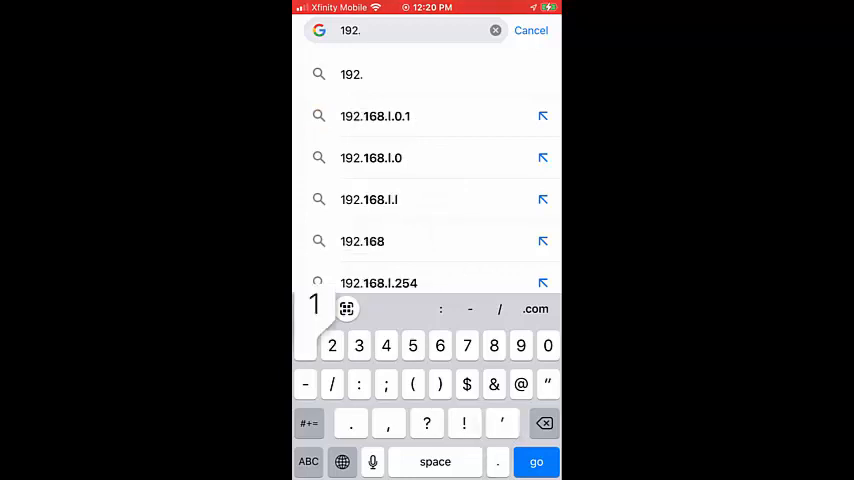
{"action": "type", "text": "168.1.151:5000"}
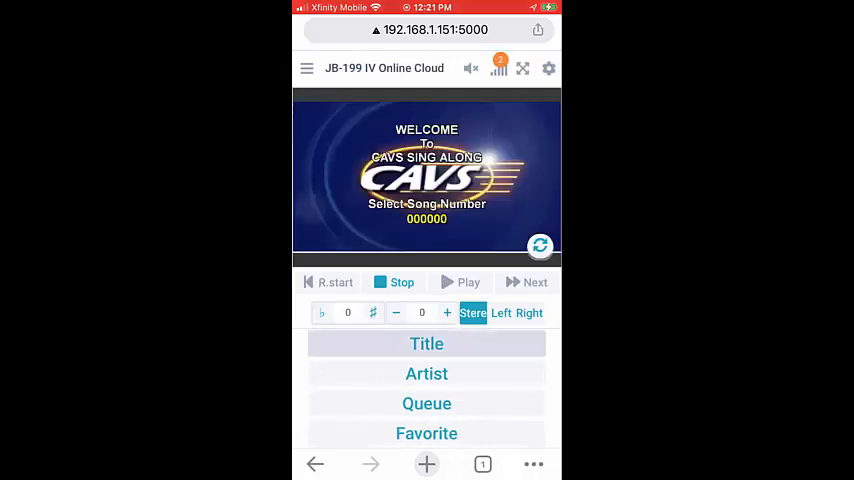
Queue LAZY MARY by TODDLER TUNES from the title list with singer name 'Ak'.
{"action": "left_click", "coordinate": [427, 343]}
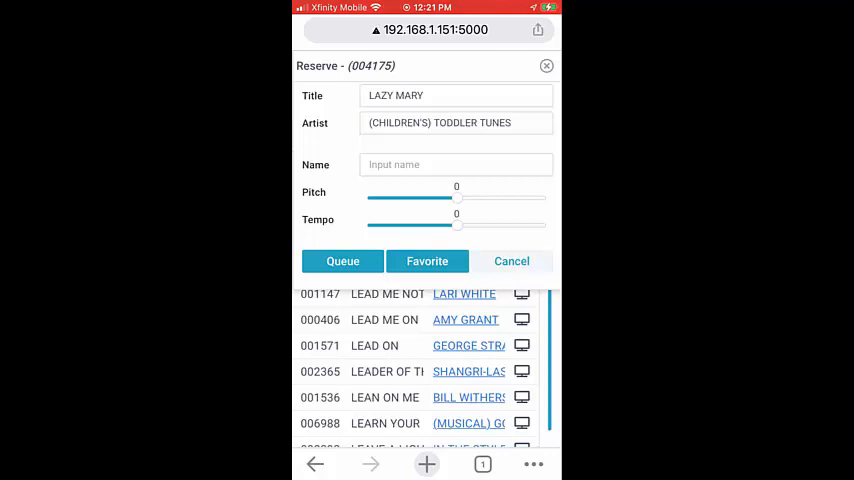
{"action": "left_click", "coordinate": [456, 164]}
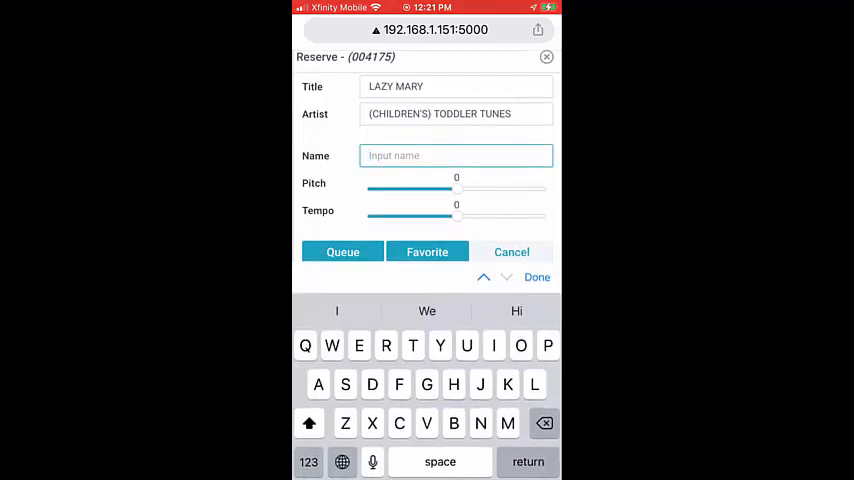
{"action": "type", "text": "Ak"}
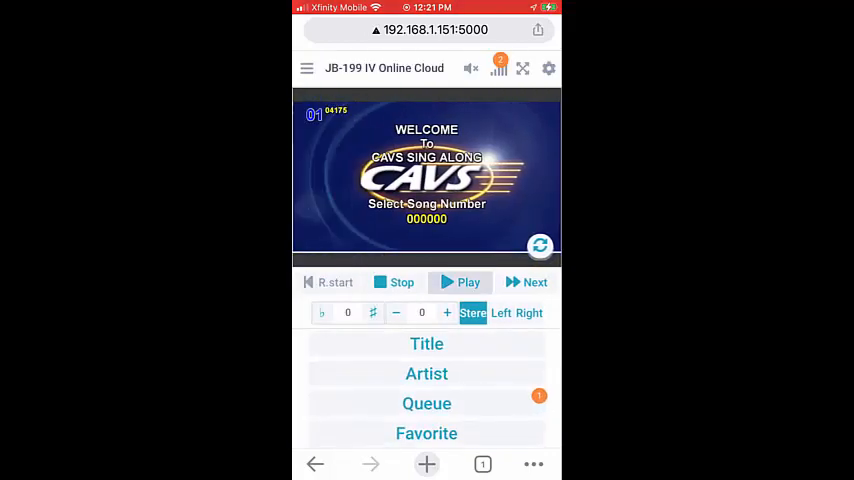
Play LAZY MARY, lower its key, raise the tempo two steps, then return to the home screen.
{"action": "left_click", "coordinate": [460, 282]}
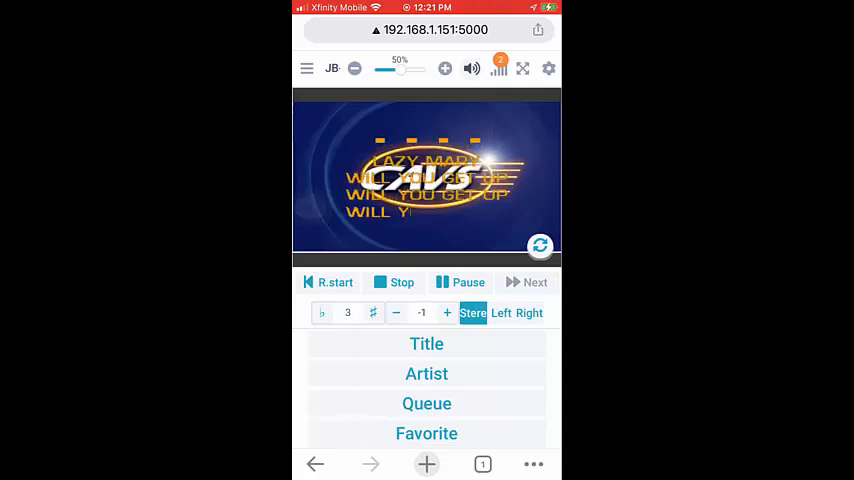
{"action": "left_click", "coordinate": [447, 313]}
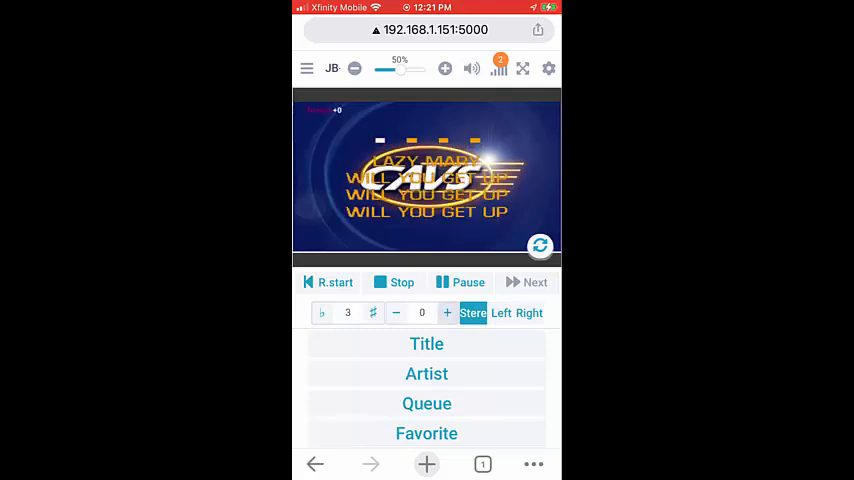
{"action": "left_click", "coordinate": [396, 313]}
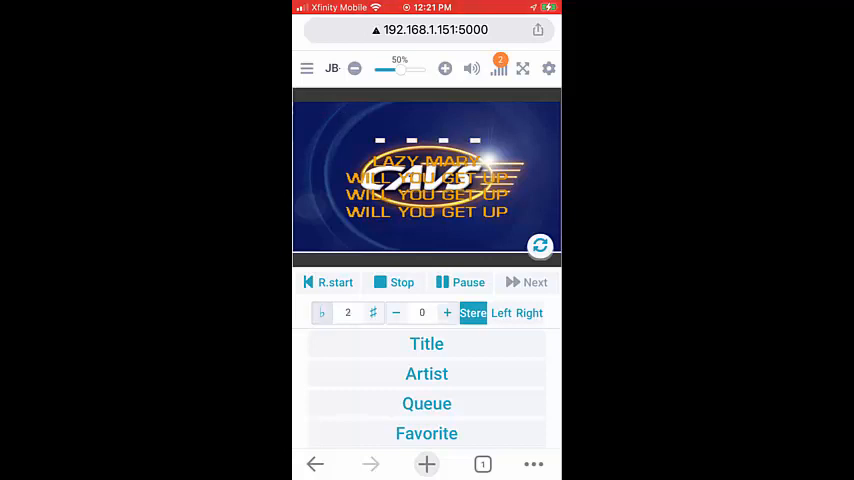
{"action": "left_click", "coordinate": [396, 312]}
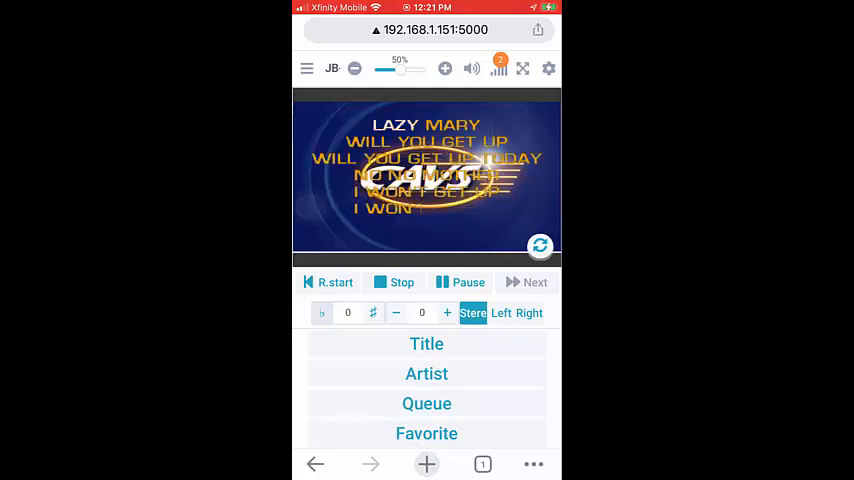
{"action": "left_click", "coordinate": [447, 313]}
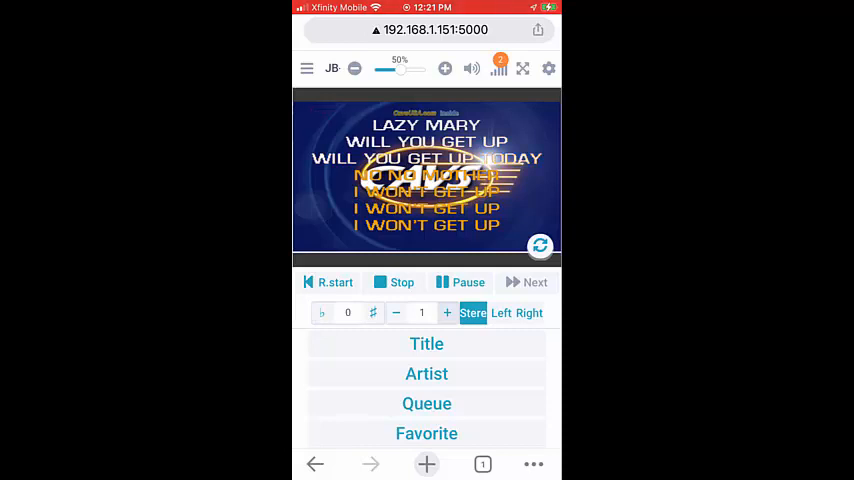
{"action": "left_click", "coordinate": [447, 312]}
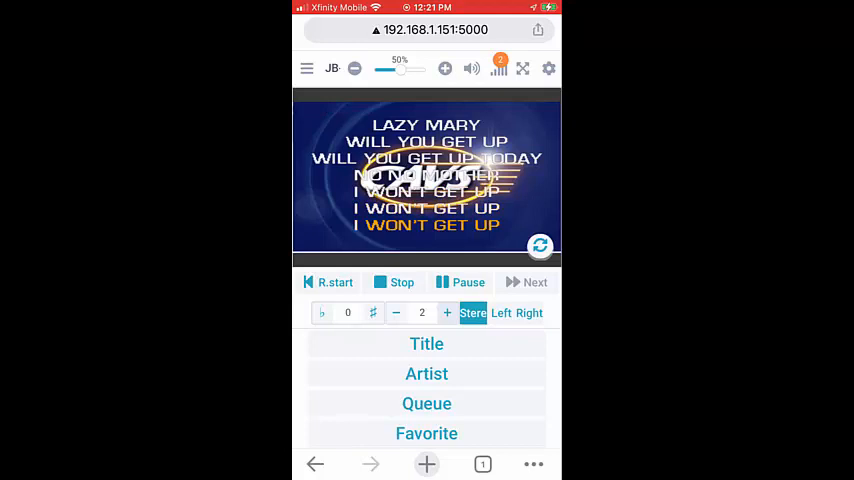
{"action": "left_click", "coordinate": [447, 313]}
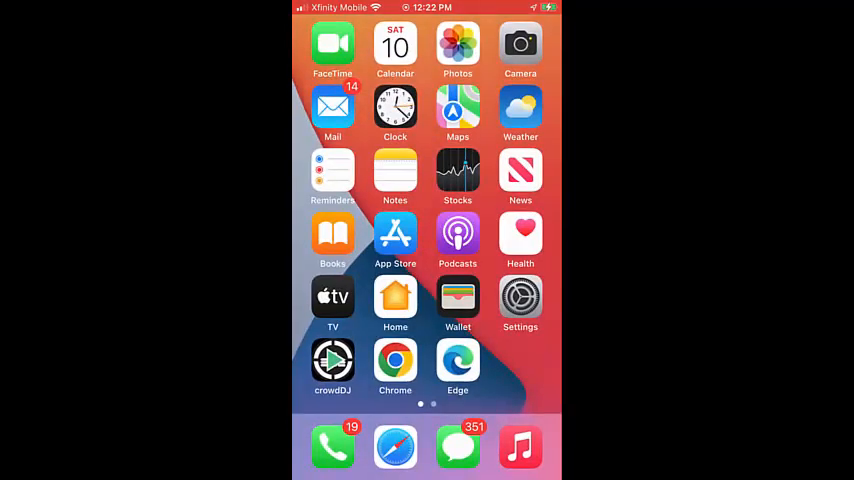
Launch Microsoft Edge and load the karaoke page at 192.168.1.151:5000.
{"action": "left_click", "coordinate": [457, 360]}
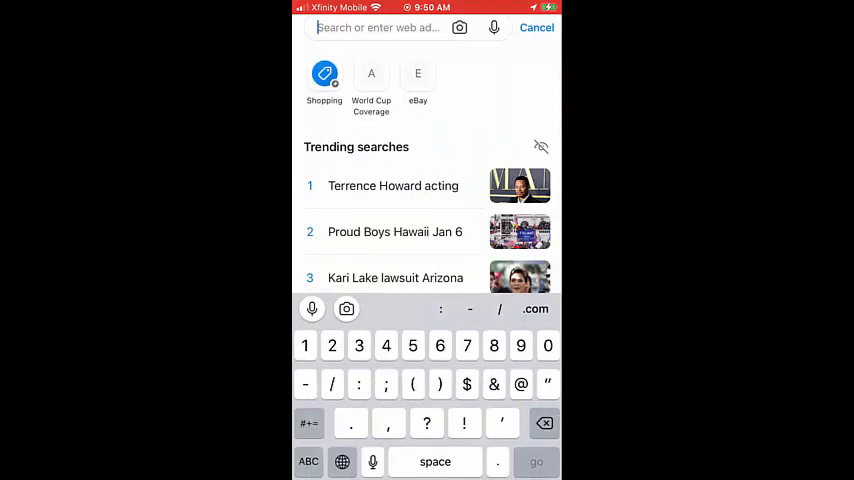
{"action": "type", "text": "1"}
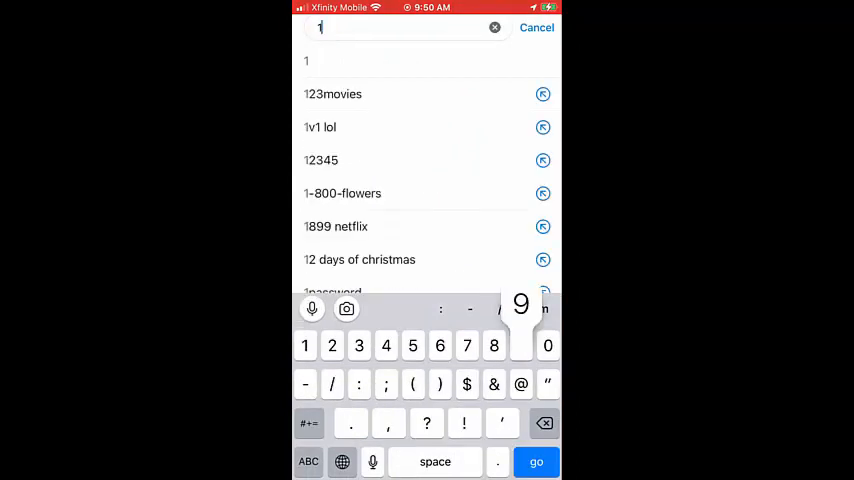
{"action": "type", "text": "92.1"}
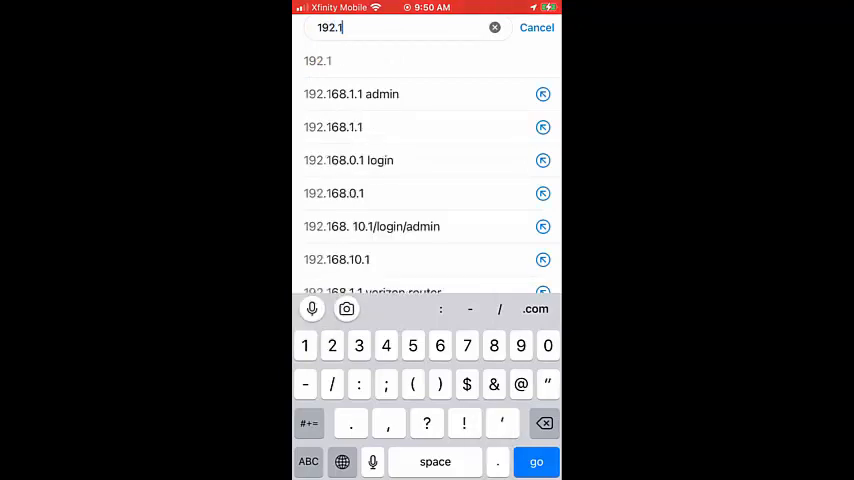
{"action": "type", "text": "68.1.151:5000"}
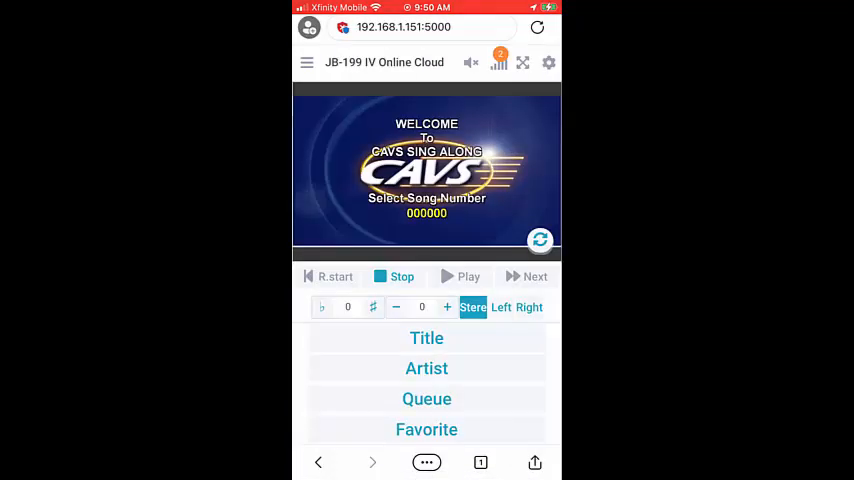
Queue 10 Seconds Down by Sugar Ray with singer name 'Dfg', play it and turn up the volume.
{"action": "left_click", "coordinate": [426, 338]}
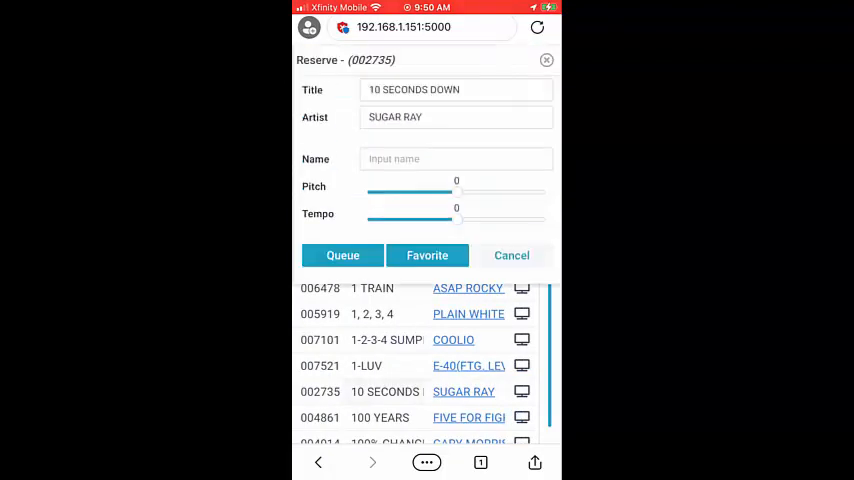
{"action": "left_click", "coordinate": [456, 158]}
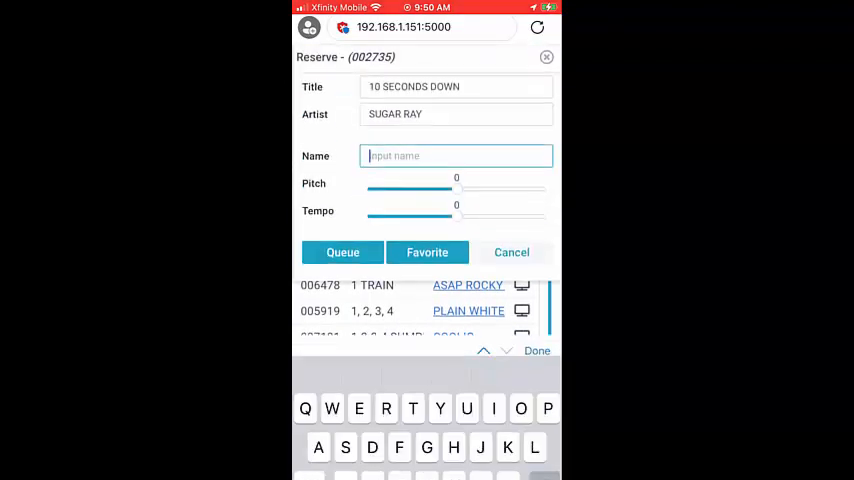
{"action": "type", "text": "Dfg"}
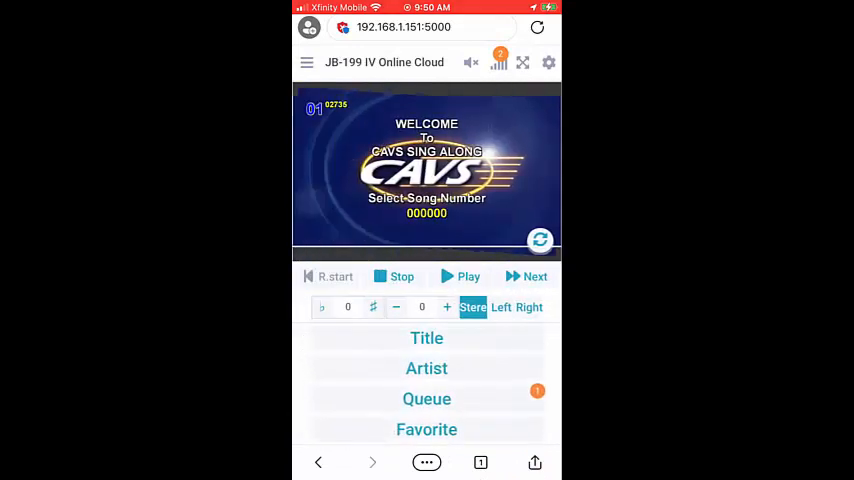
{"action": "left_click", "coordinate": [461, 277]}
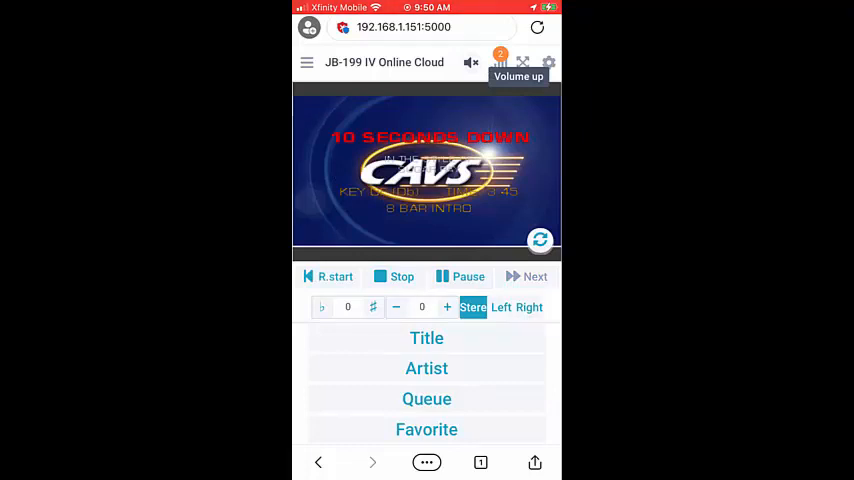
{"action": "left_click", "coordinate": [471, 62]}
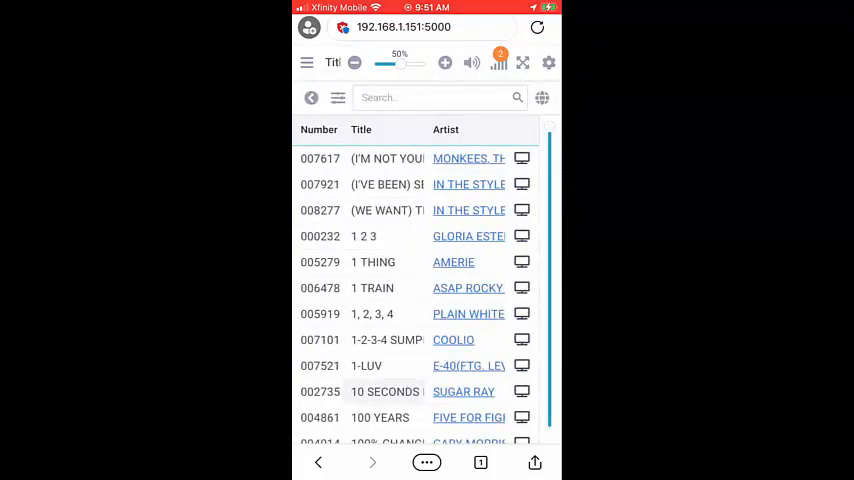
Sort the list by artist, reserve SWEET BUT PSYCHO with name 'Df' and view IN THE STYLE OF AVA MAX songs.
{"action": "left_click", "coordinate": [446, 130]}
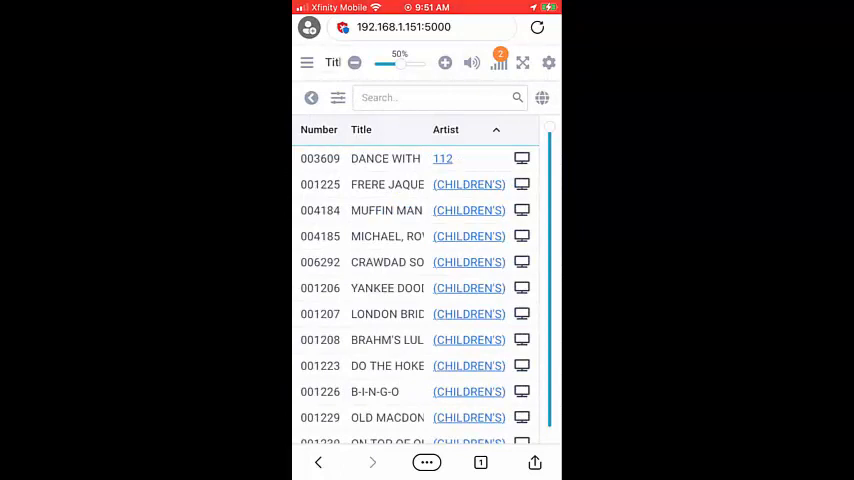
{"action": "scroll", "scroll_direction": "down", "scroll_amount": 3}
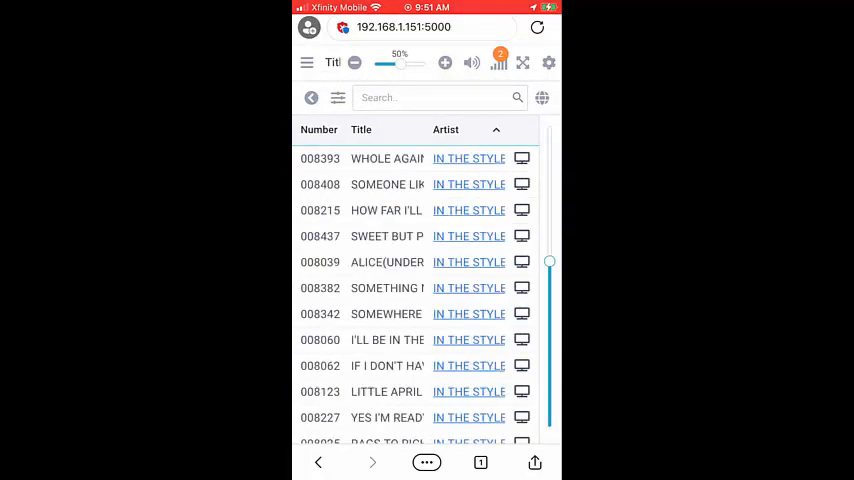
{"action": "left_click", "coordinate": [469, 236]}
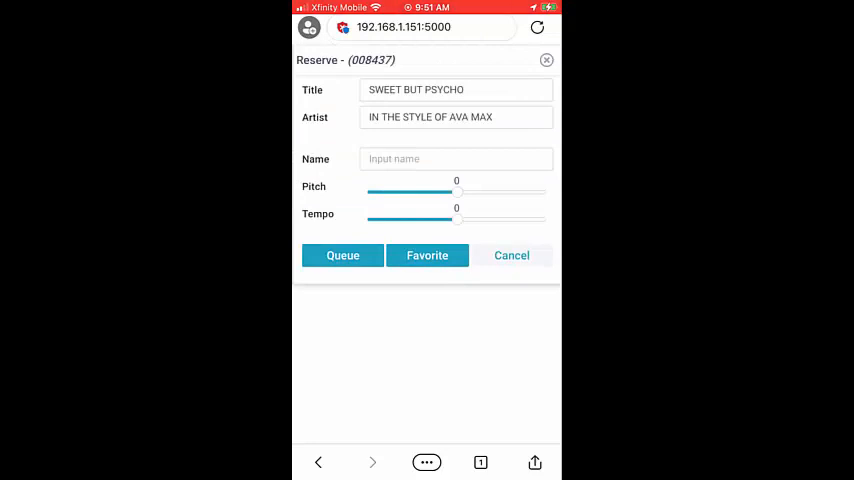
{"action": "type", "text": "Df"}
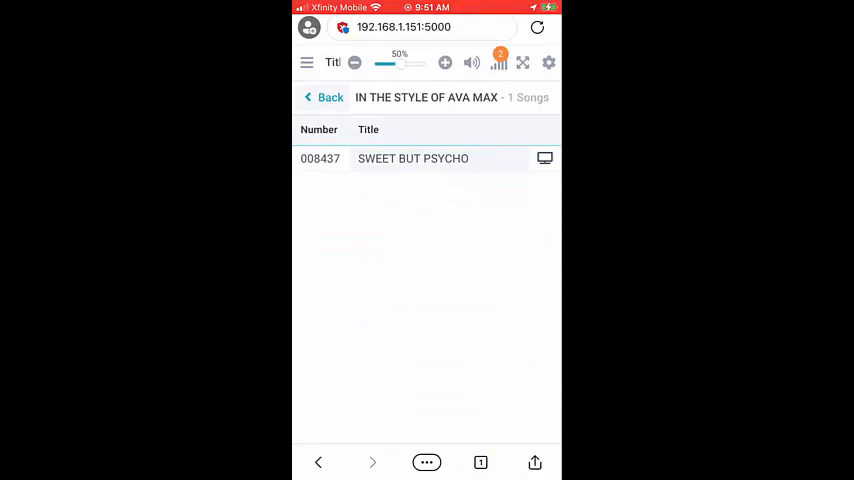
{"action": "left_click", "coordinate": [324, 97]}
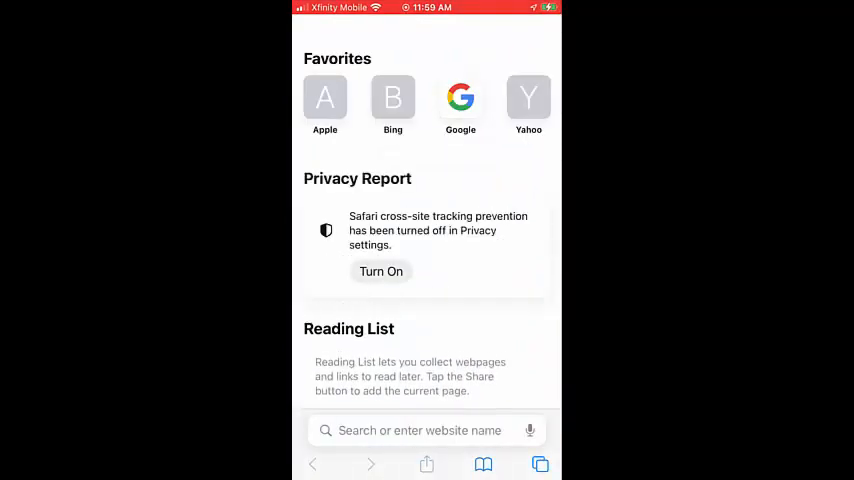
Load the karaoke song list from 192.168.1.151 in Safari.
{"action": "left_click", "coordinate": [420, 430]}
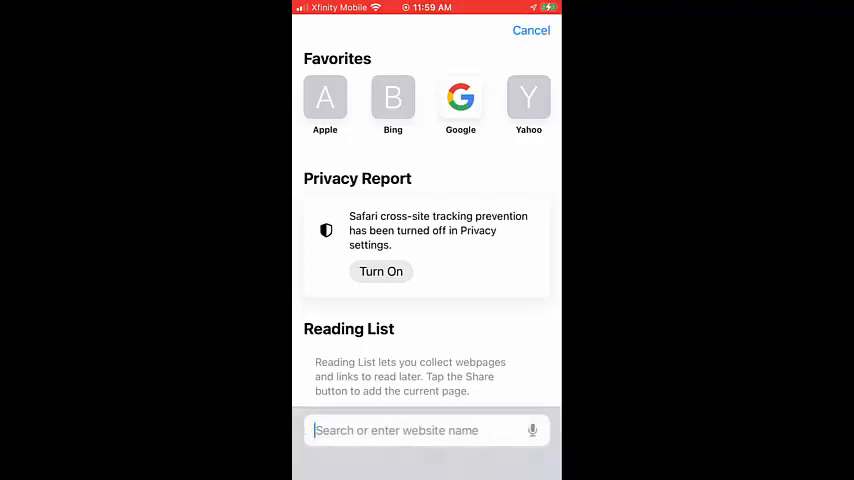
{"action": "left_click", "coordinate": [420, 430]}
{"action": "type", "text": "192."}
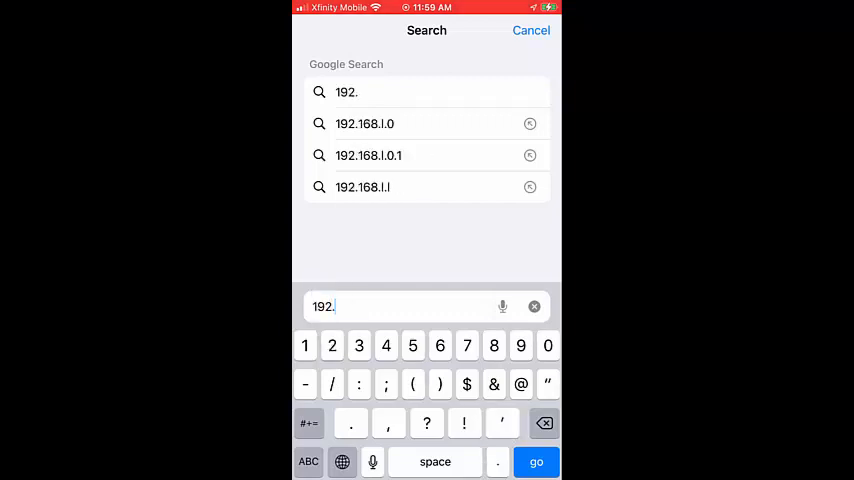
{"action": "type", "text": "168.1.151"}
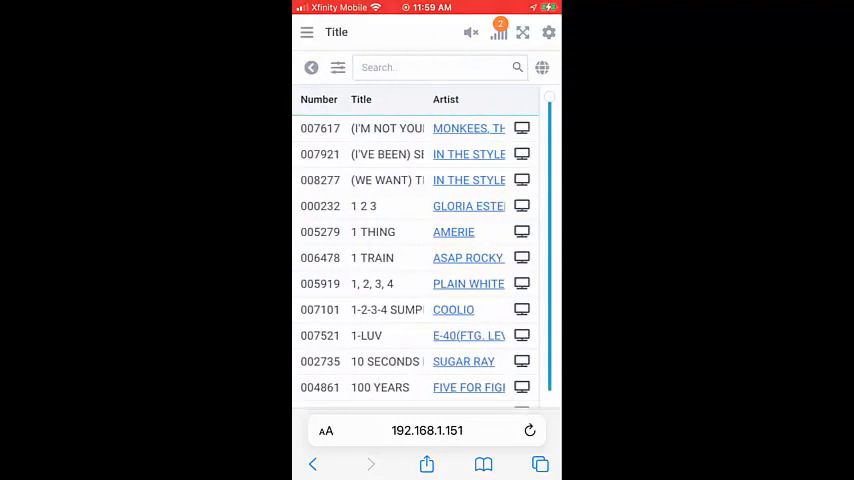
Reserve LOCAL GIRLS with singer name 'Akh' and tempo -2, and add it to the queue.
{"action": "scroll", "scroll_direction": "down", "scroll_amount": 3}
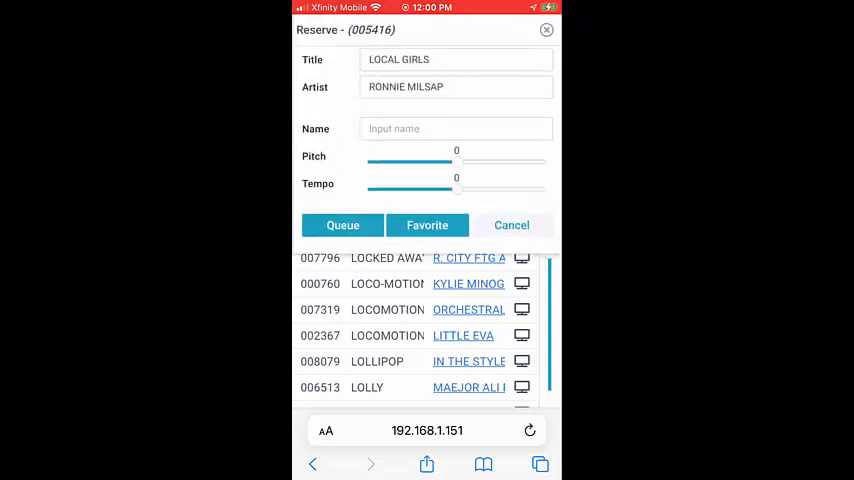
{"action": "left_click", "coordinate": [456, 128]}
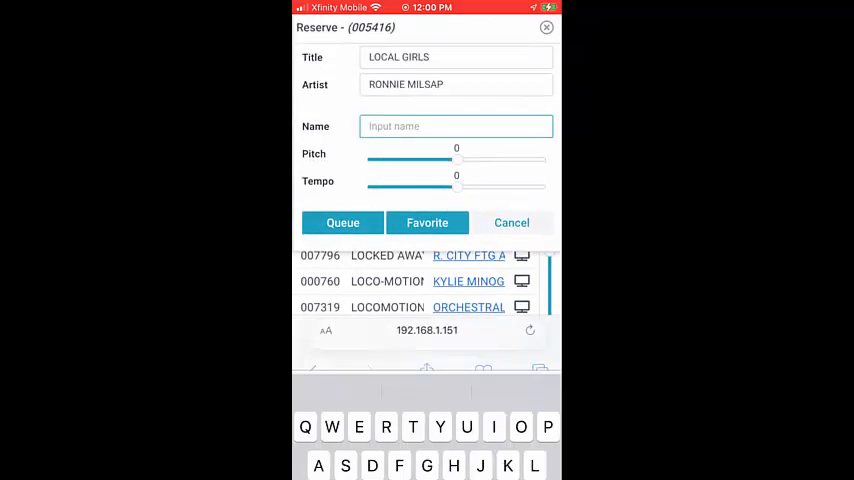
{"action": "type", "text": "A"}
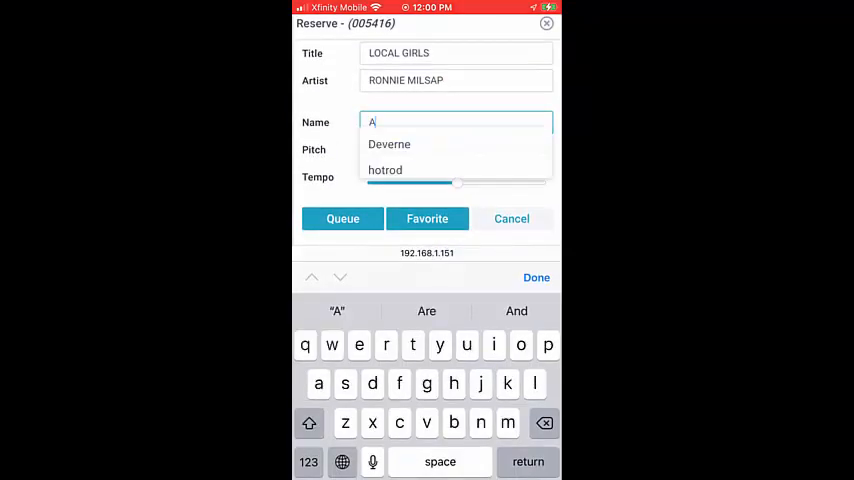
{"action": "type", "text": "kh"}
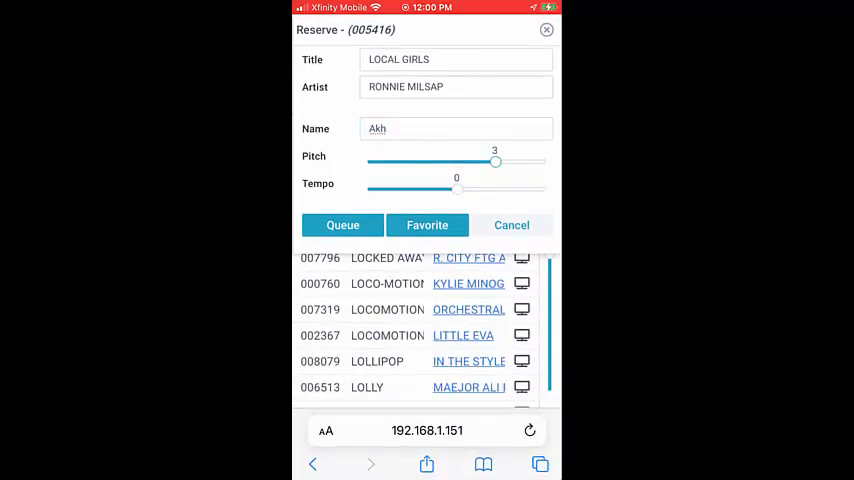
{"action": "left_click_drag", "start_coordinate": [458, 189], "coordinate": [439, 189]}
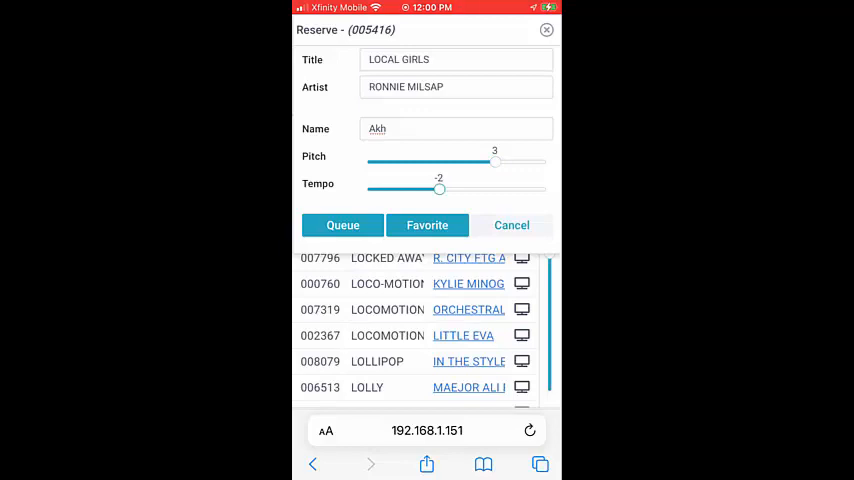
{"action": "left_click", "coordinate": [511, 225]}
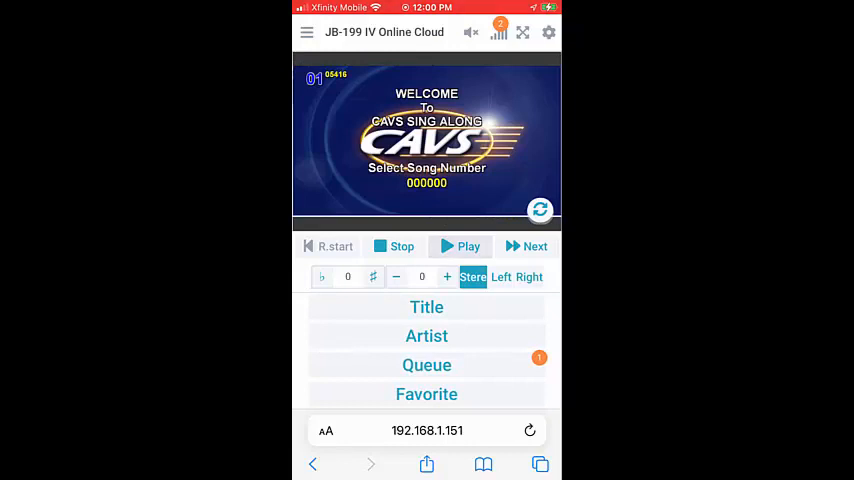
Play LOCAL GIRLS, adjust its key and tempo with the ♯/♭ and +/− buttons, then stop playback.
{"action": "left_click", "coordinate": [459, 246]}
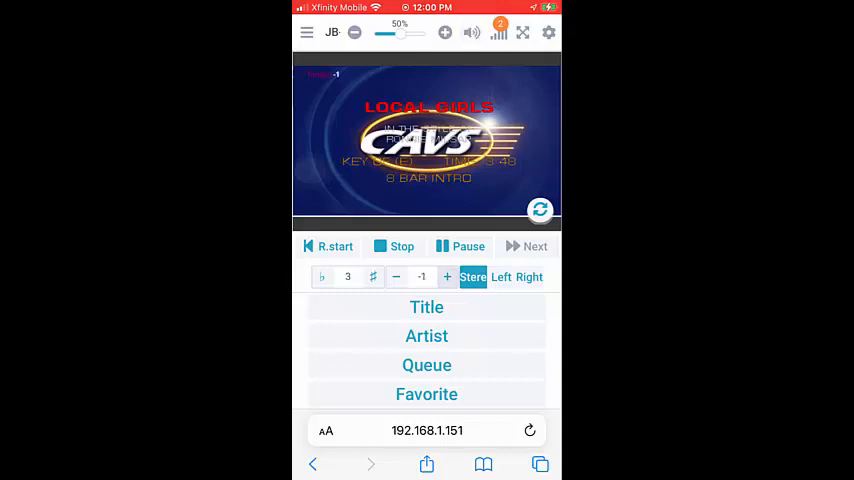
{"action": "left_click", "coordinate": [447, 277]}
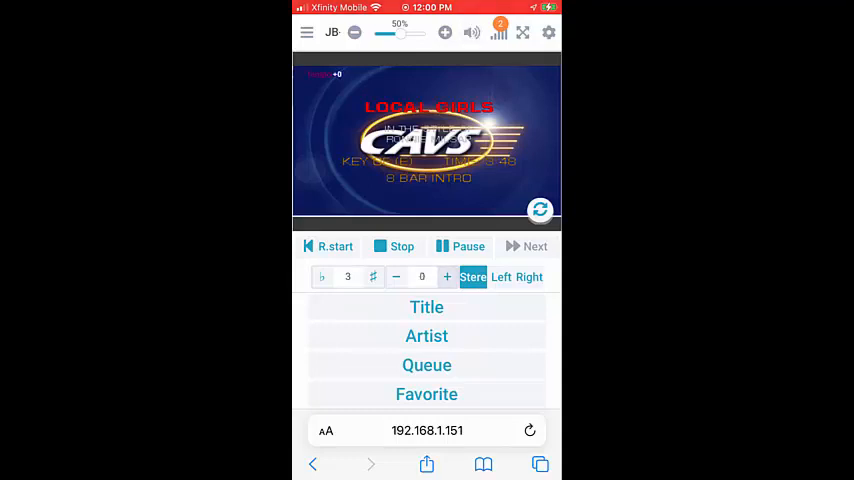
{"action": "left_click", "coordinate": [447, 277]}
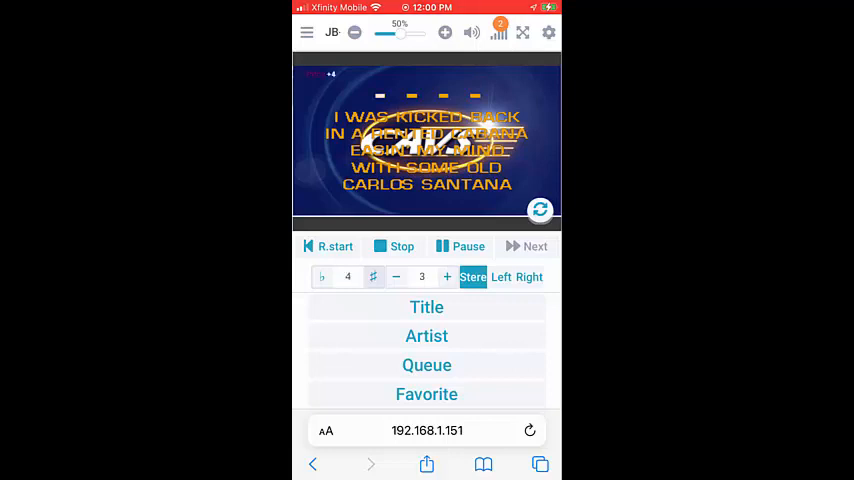
{"action": "left_click", "coordinate": [395, 277]}
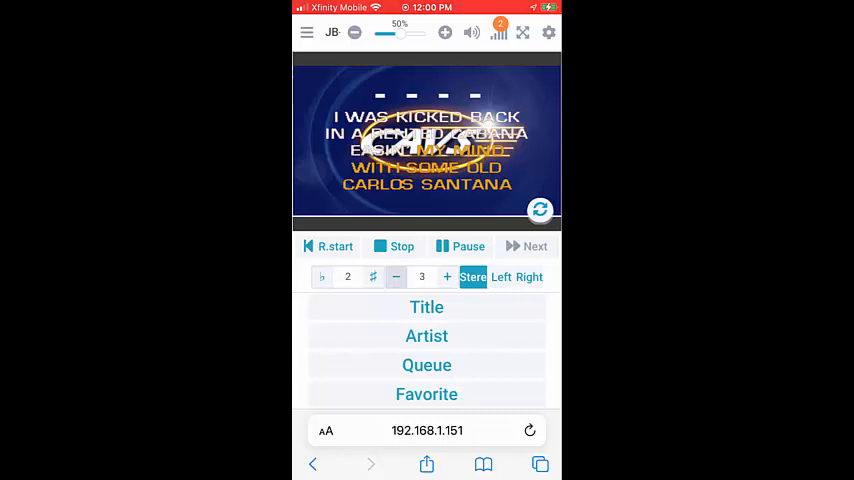
{"action": "left_click", "coordinate": [396, 277]}
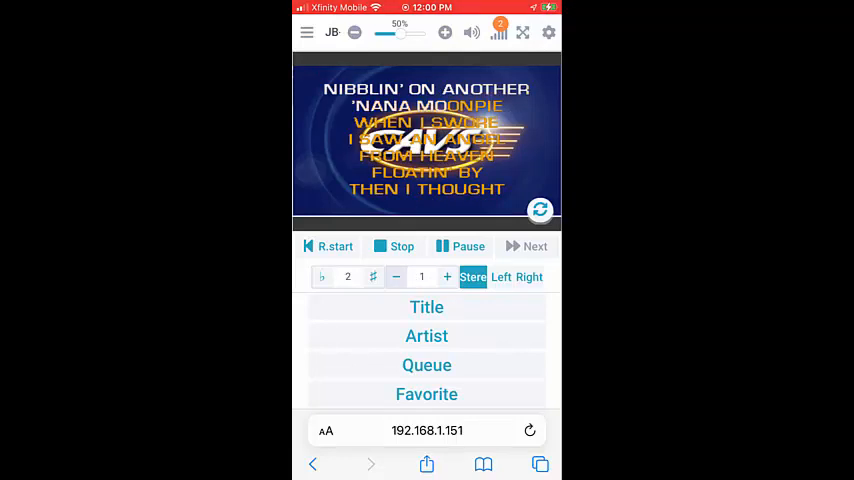
{"action": "left_click", "coordinate": [401, 246]}
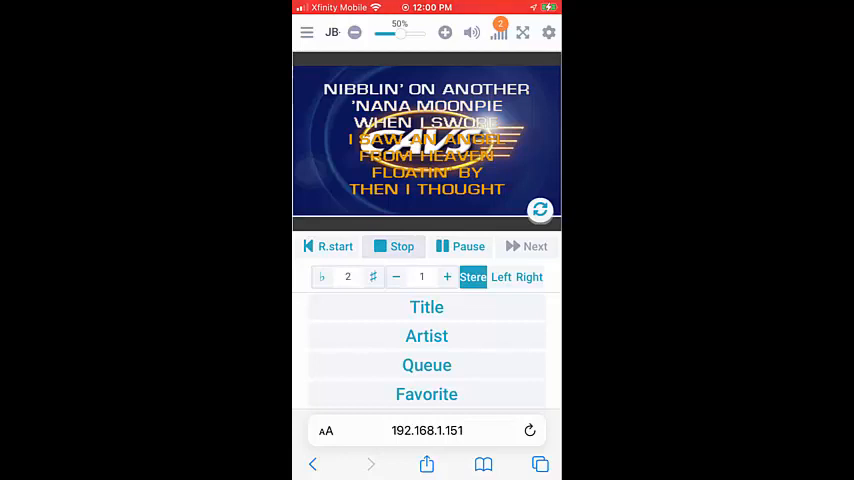
{"action": "left_click", "coordinate": [394, 246]}
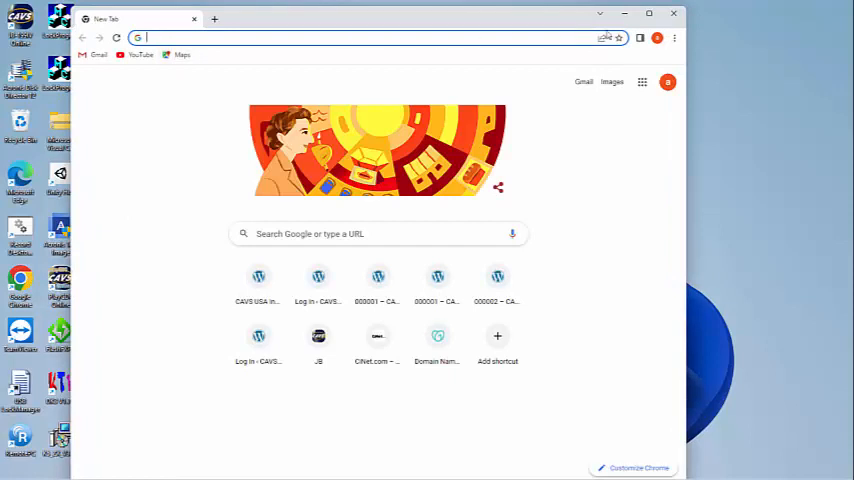
Search Google for 'Qr code generator' and go to the qr-code-generator.com result.
{"action": "left_click", "coordinate": [649, 13]}
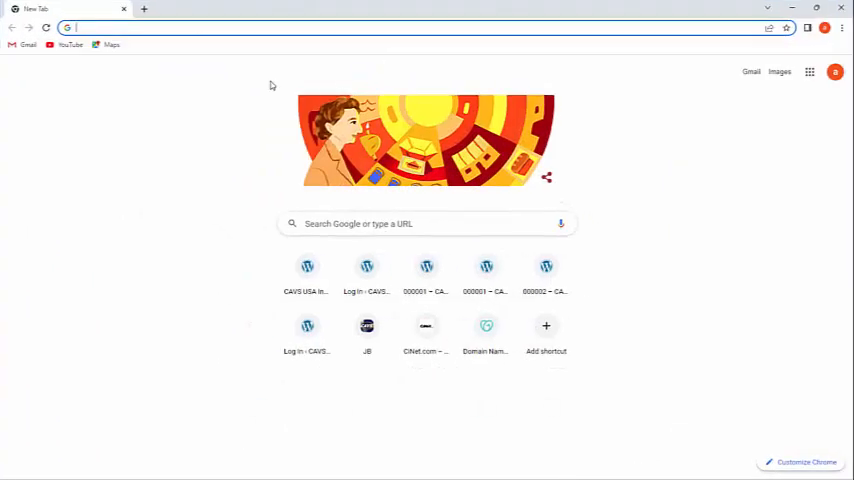
{"action": "type", "text": "Qr code generator"}
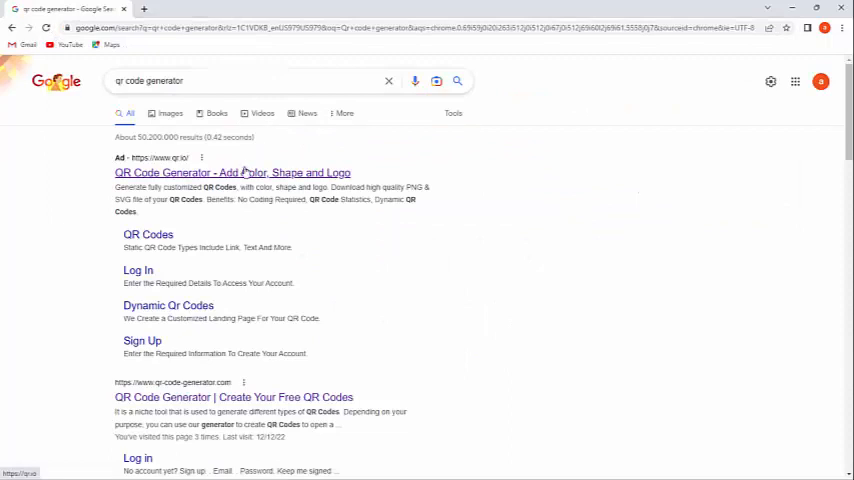
{"action": "scroll", "scroll_direction": "down", "scroll_amount": 3}
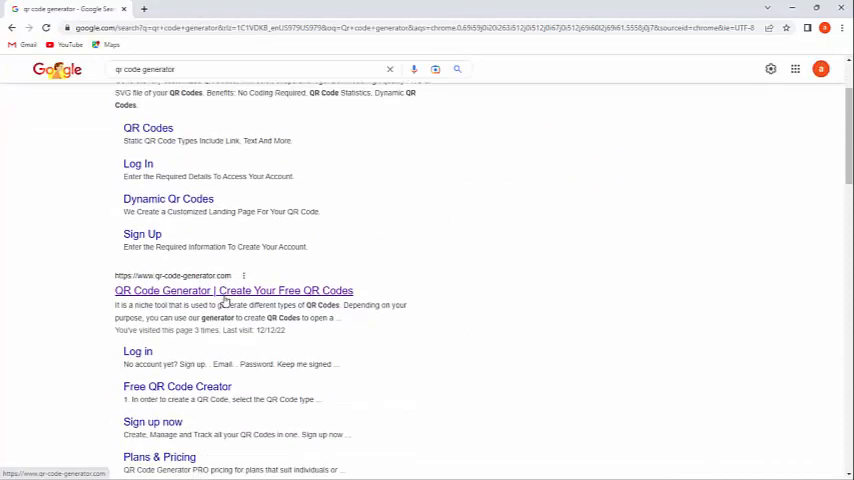
{"action": "left_click", "coordinate": [233, 290]}
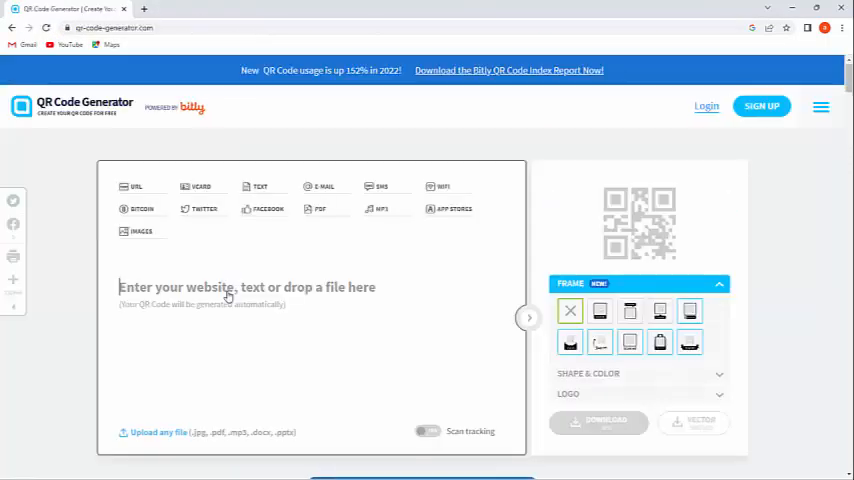
{"action": "mouse_move", "coordinate": [432, 197]}
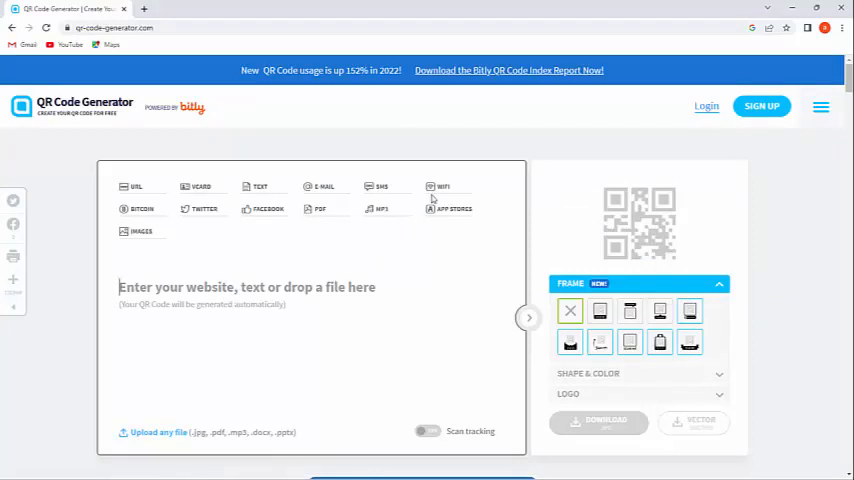
Generate a WiFi QR code for network Fios-dzC9C with its WPA/WPA2 password entered.
{"action": "left_click", "coordinate": [443, 186]}
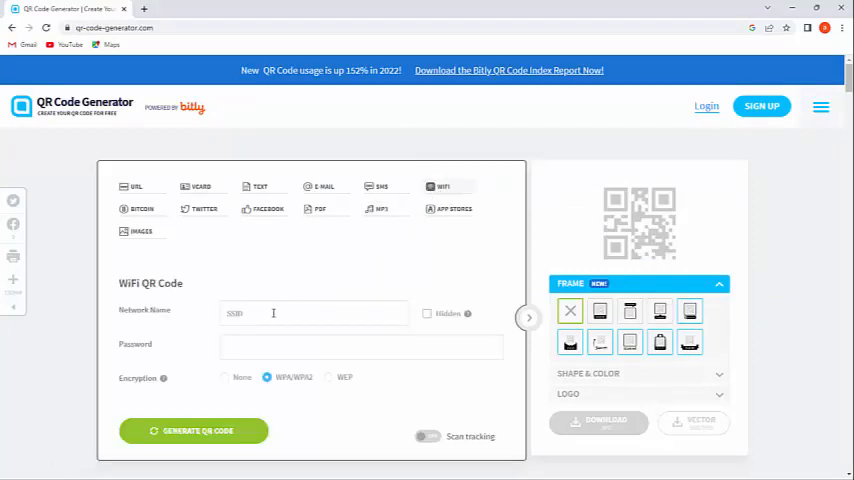
{"action": "type", "text": "r"}
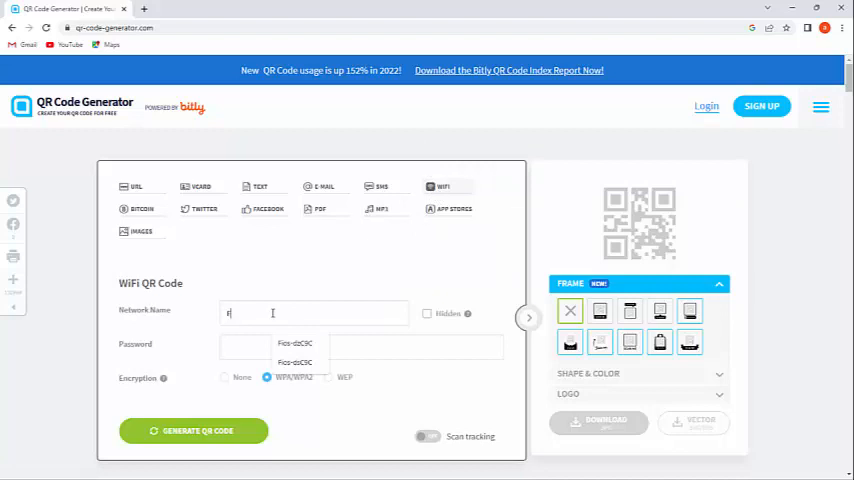
{"action": "type", "text": "Fios-dzC9C"}
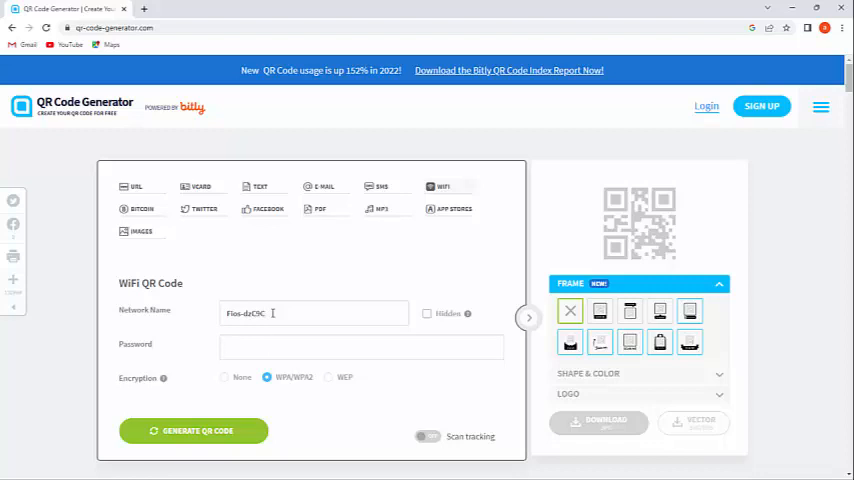
{"action": "type", "text": "vali"}
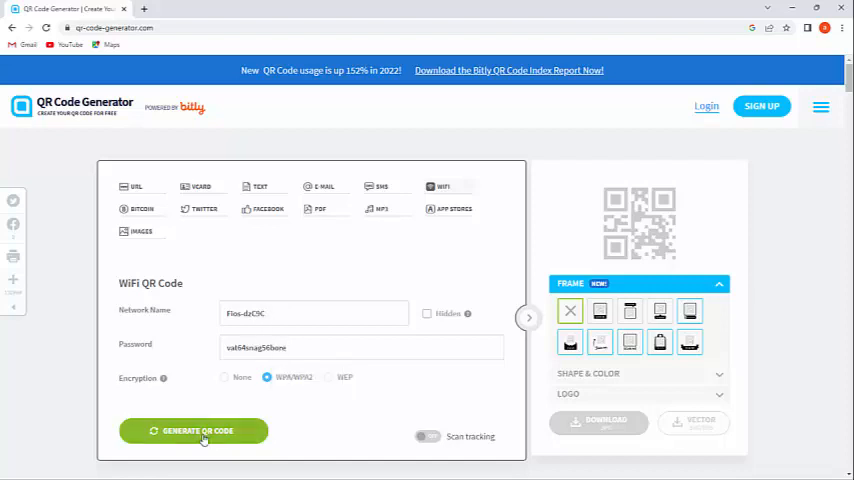
{"action": "left_click", "coordinate": [194, 430]}
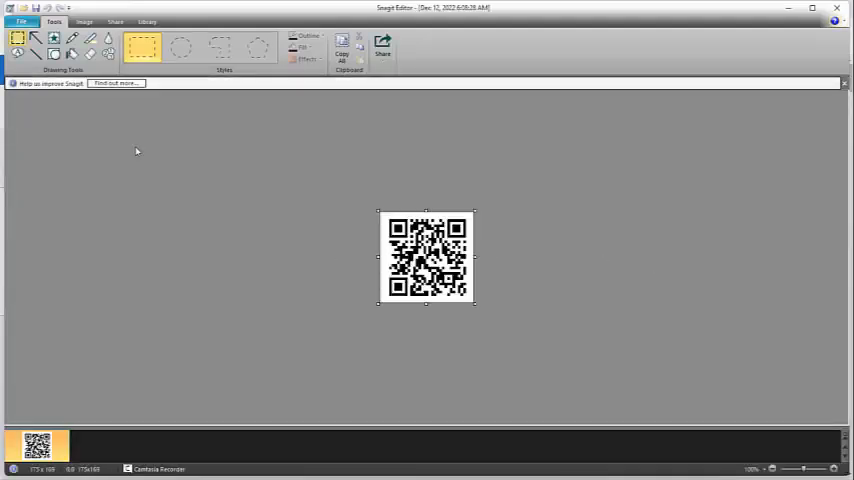
Save the captured Wi-Fi QR code from Snagit as wifi.jpg.
{"action": "left_click", "coordinate": [20, 21]}
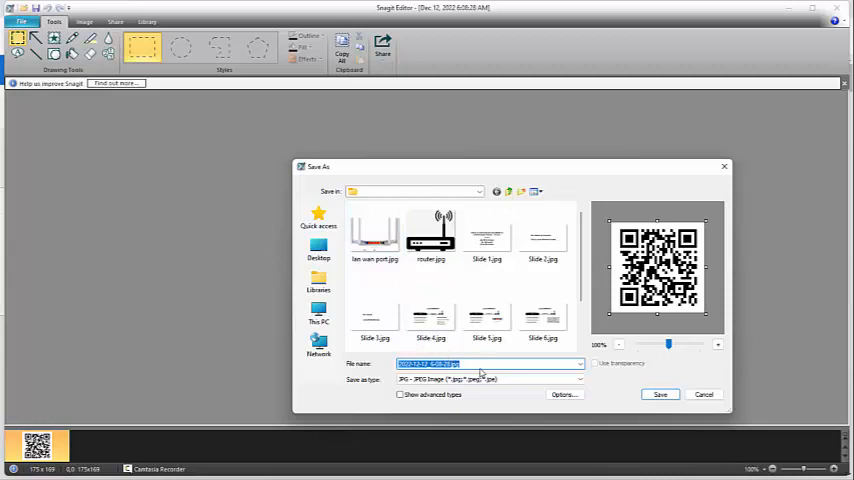
{"action": "left_click", "coordinate": [483, 363]}
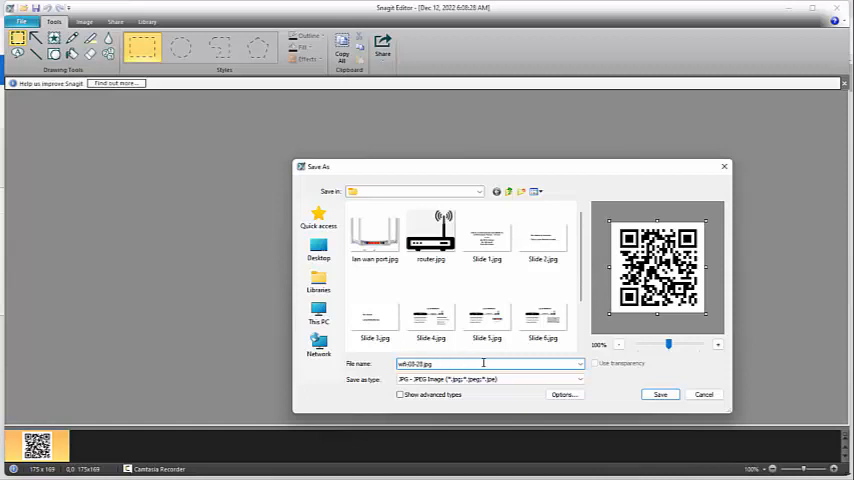
{"action": "type", "text": "wifi.jpg"}
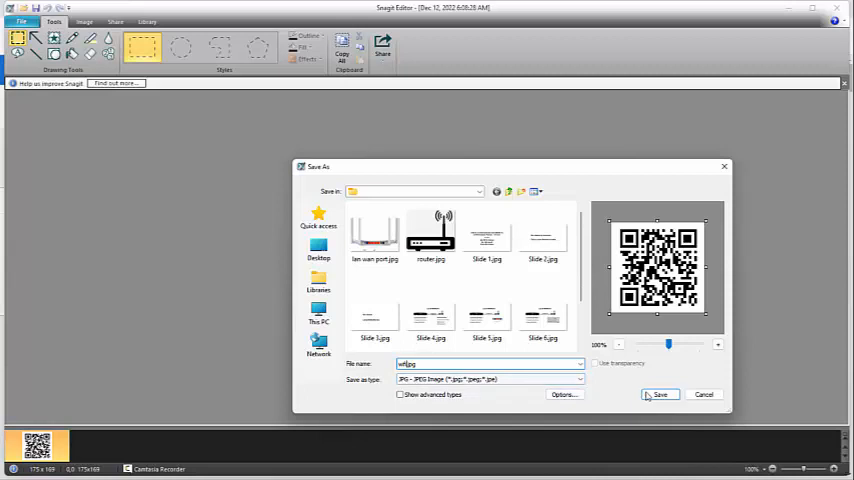
{"action": "left_click", "coordinate": [659, 394]}
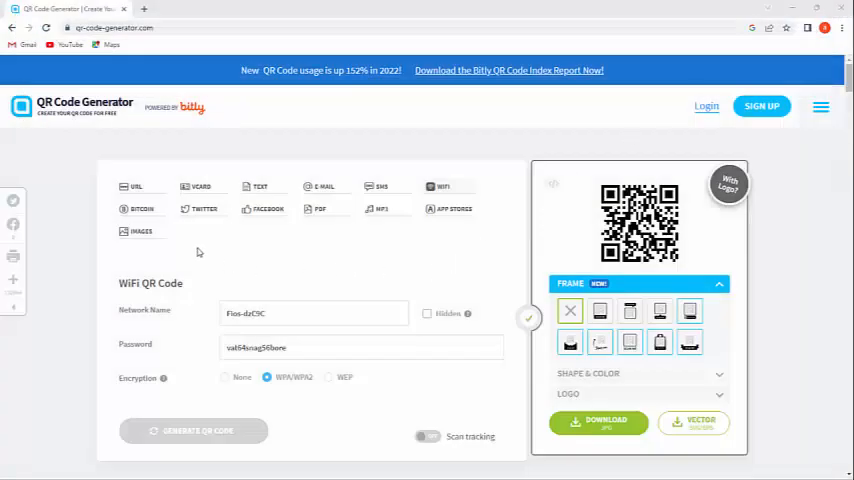
Generate a URL QR code for the player's address 192.168.1.151.
{"action": "left_click", "coordinate": [135, 187]}
{"action": "type", "text": "http:/"}
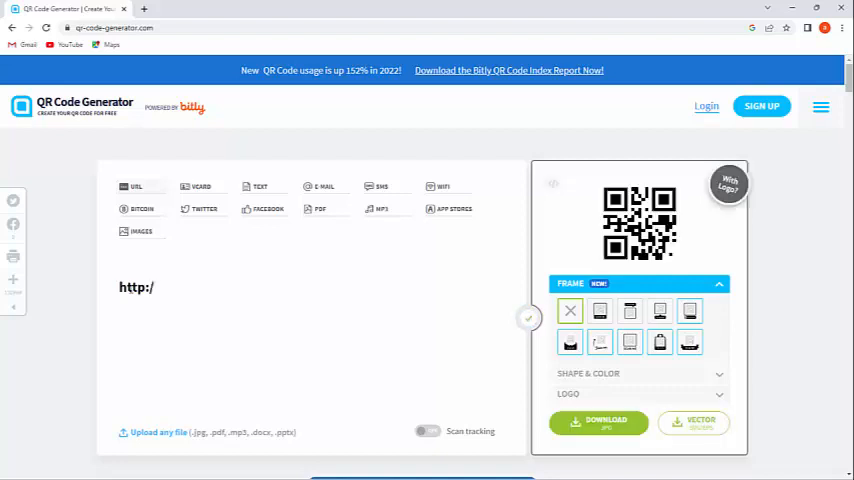
{"action": "type", "text": "192.168.1"}
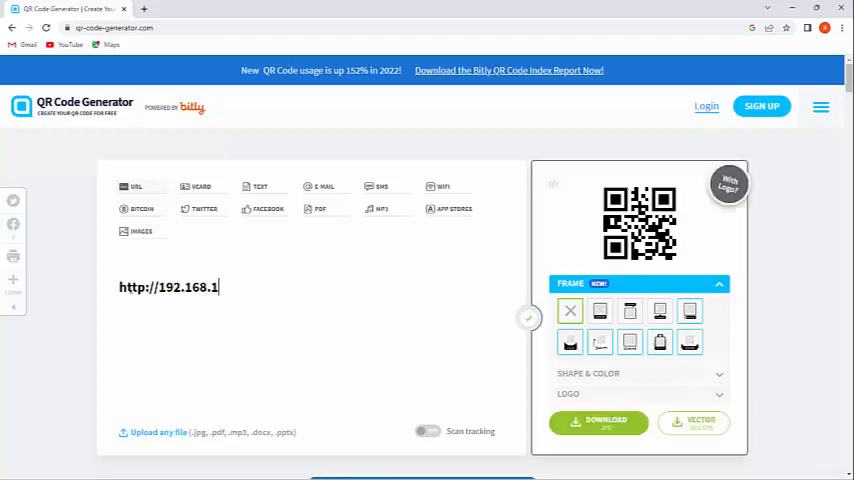
{"action": "type", "text": "51"}
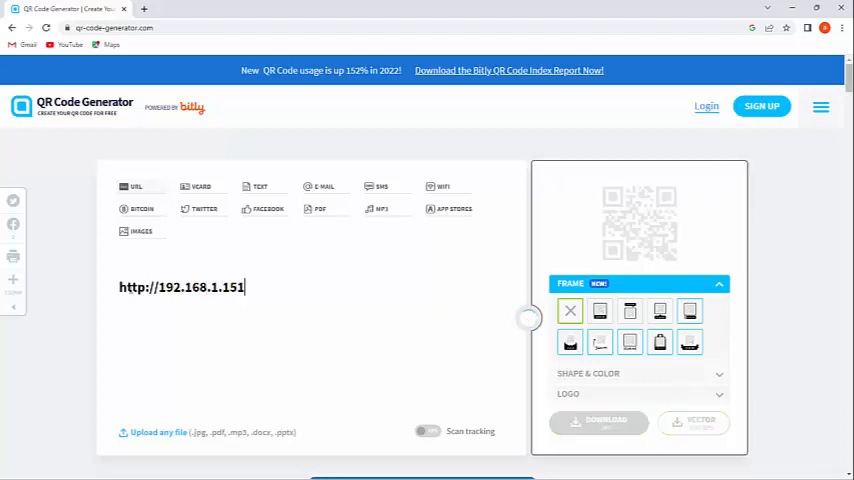
{"action": "type", "text": ":50"}
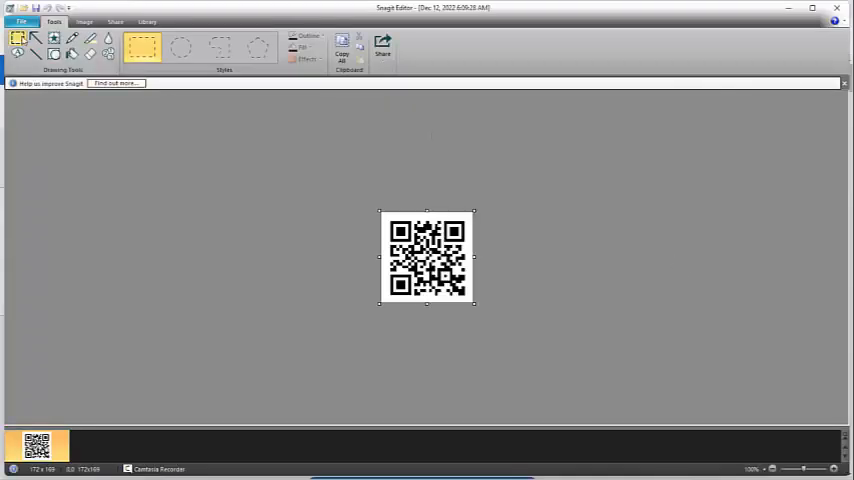
Save the captured URL QR code via Save As as ipaddress.jpg.
{"action": "left_click", "coordinate": [20, 21]}
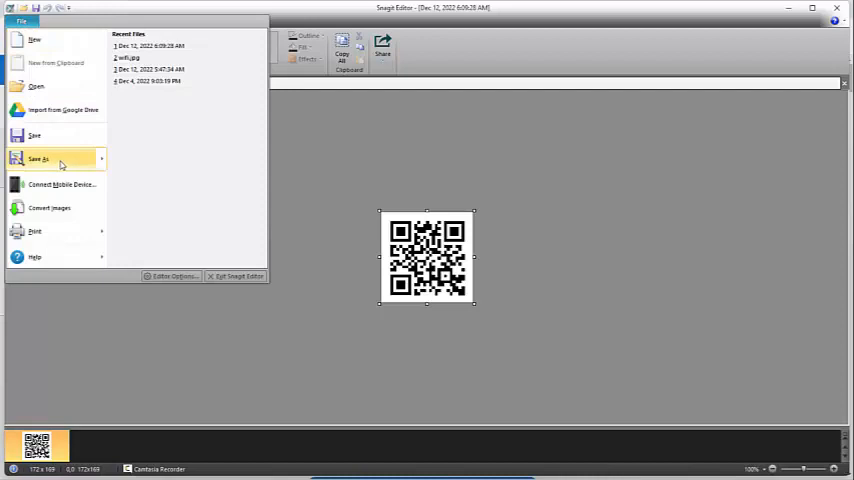
{"action": "left_click", "coordinate": [39, 159]}
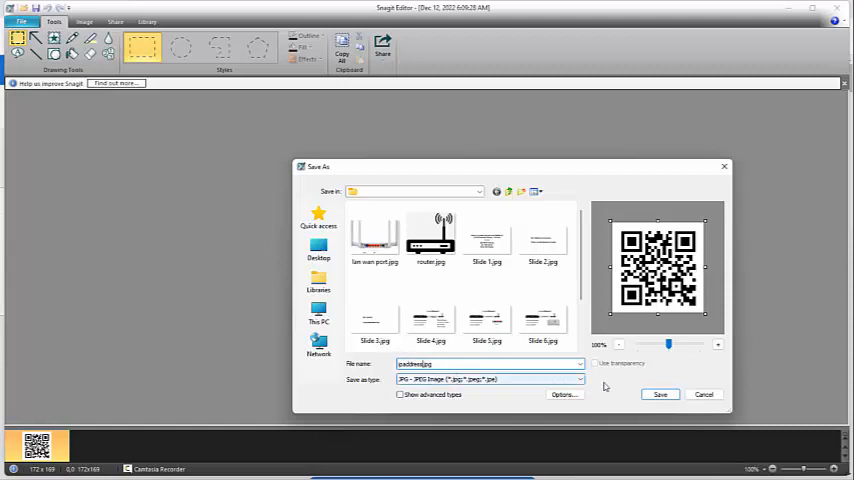
{"action": "left_click", "coordinate": [660, 393]}
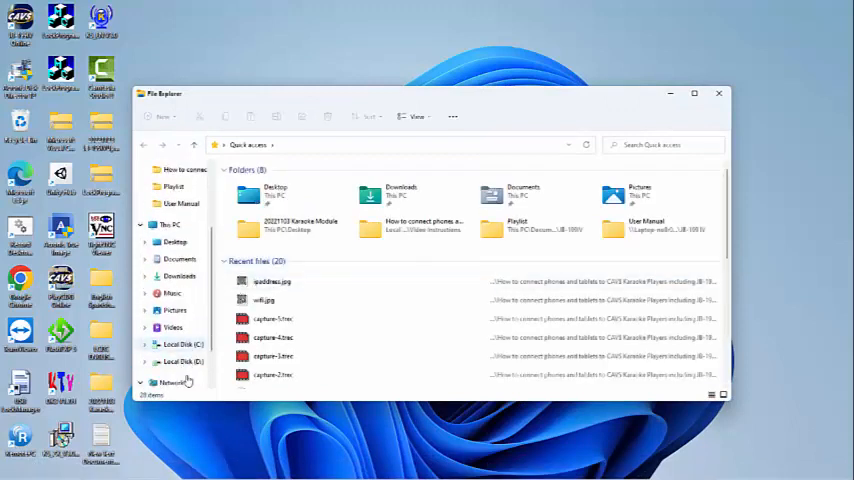
Browse to D: > Video Instructions and view wifi.jpg and ipaddress.jpg.
{"action": "left_click", "coordinate": [183, 361]}
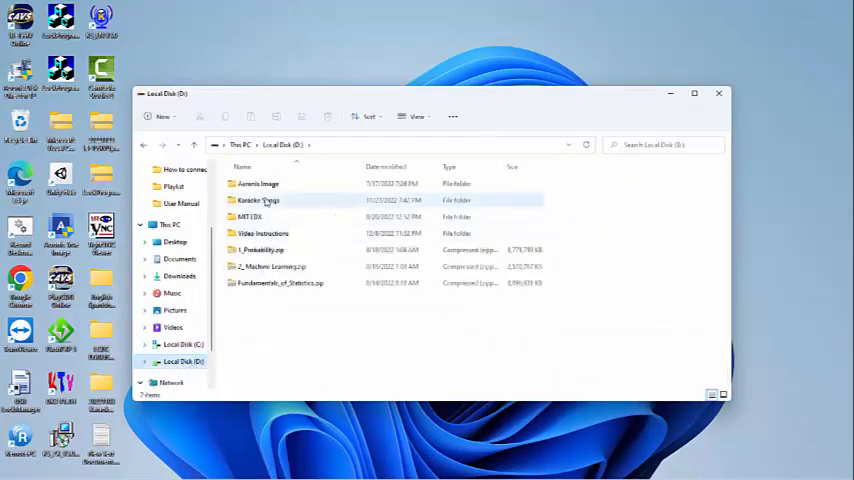
{"action": "double_click", "coordinate": [263, 233]}
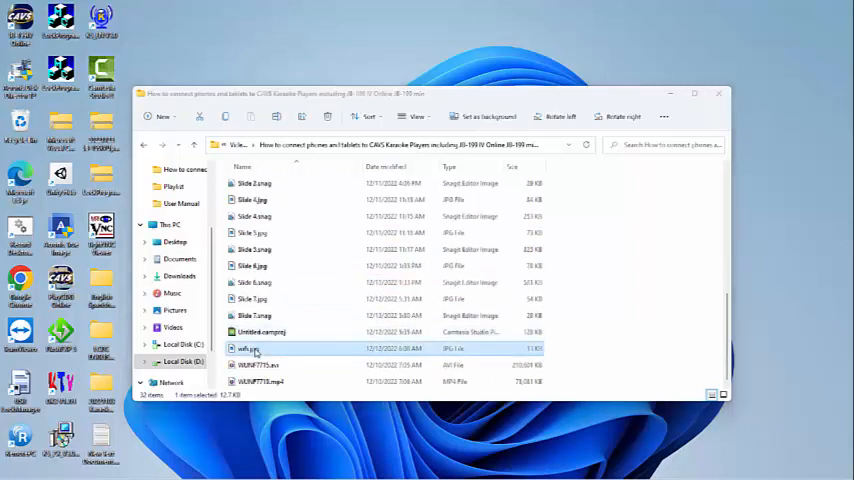
{"action": "double_click", "coordinate": [250, 349]}
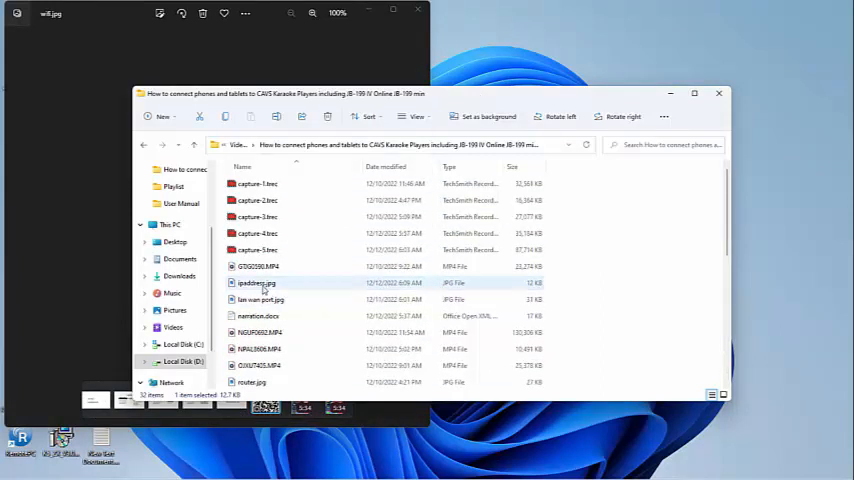
{"action": "double_click", "coordinate": [258, 283]}
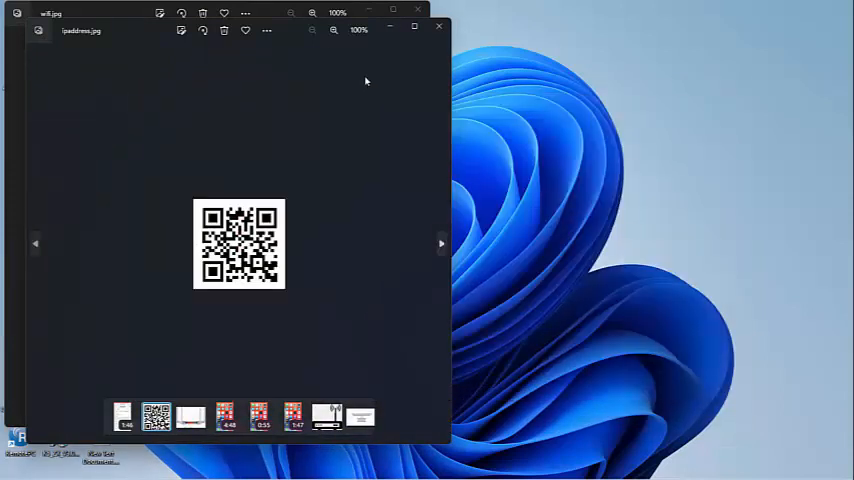
{"action": "mouse_move", "coordinate": [528, 49]}
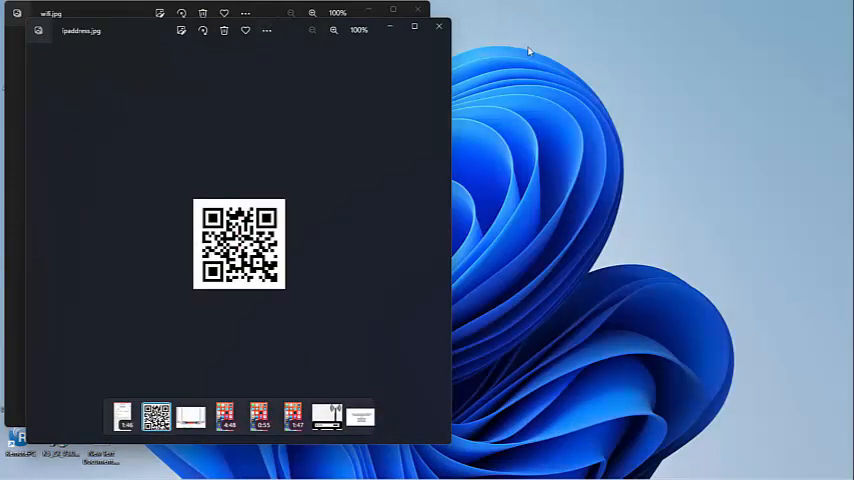
{"action": "mouse_move", "coordinate": [156, 28]}
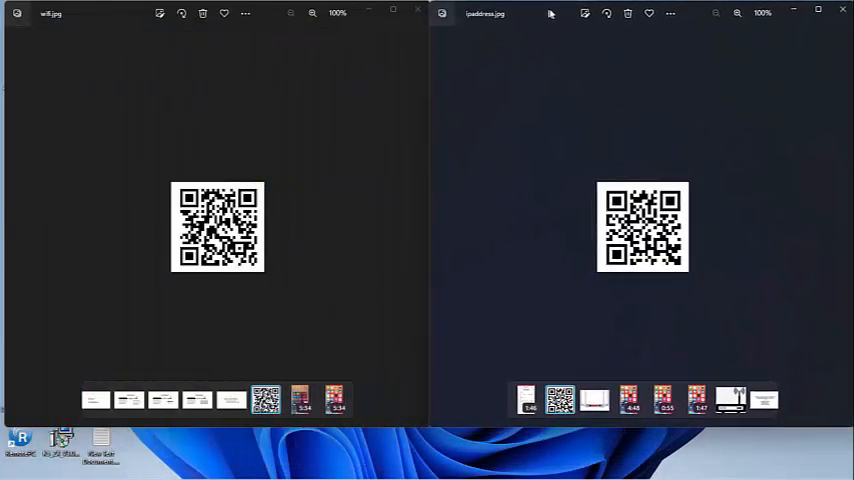
{"action": "mouse_move", "coordinate": [543, 52]}
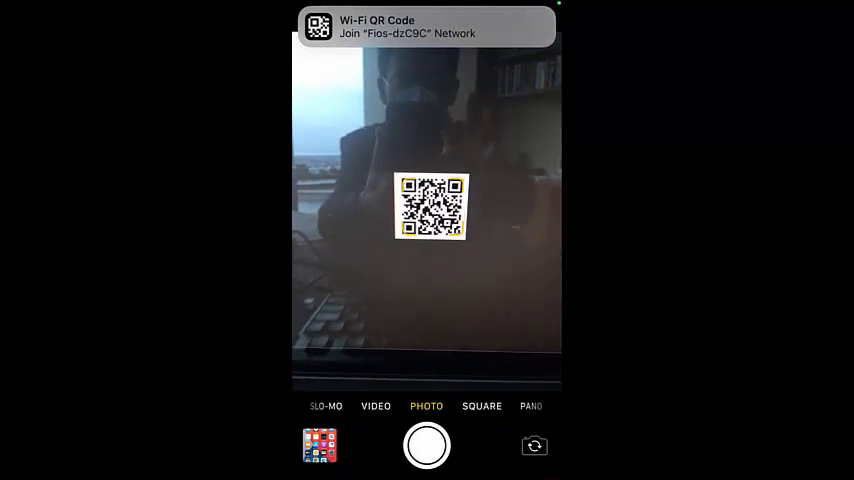
Join the Fios-dzC9C network from the scanned Wi-Fi QR code notification.
{"action": "left_click", "coordinate": [426, 26]}
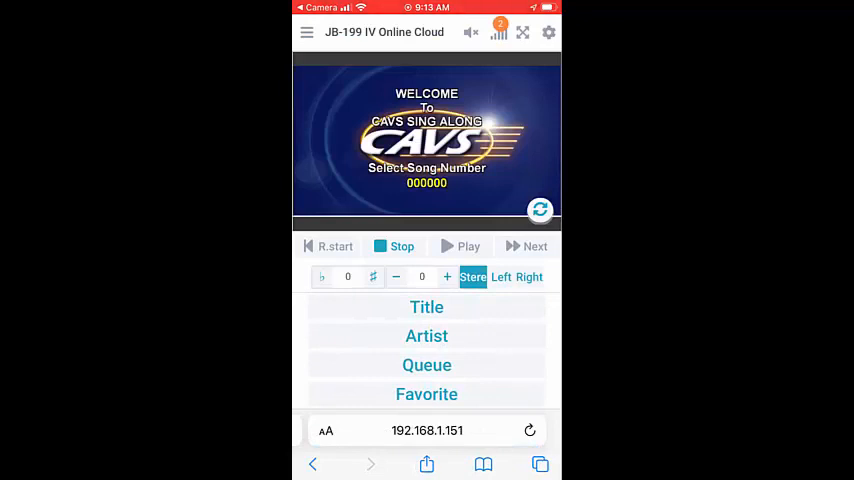
Queue a song on the JB-199 IV player, start it playing, then stop it.
{"action": "left_click", "coordinate": [426, 307]}
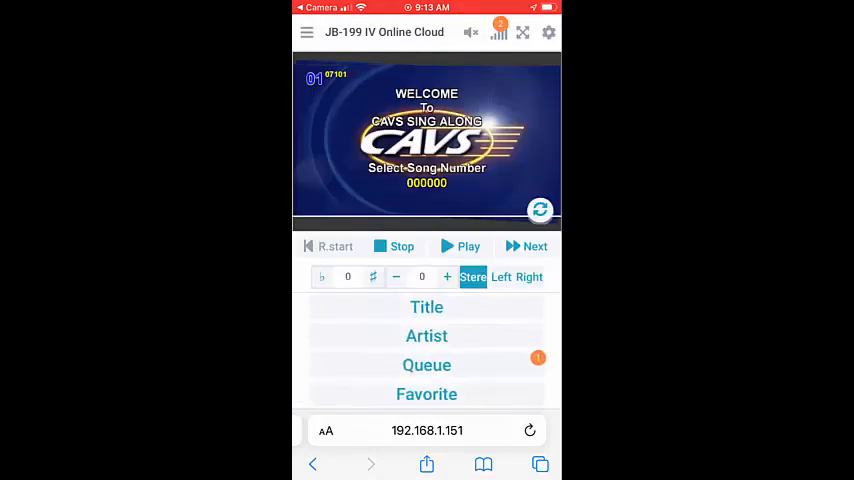
{"action": "left_click", "coordinate": [461, 246]}
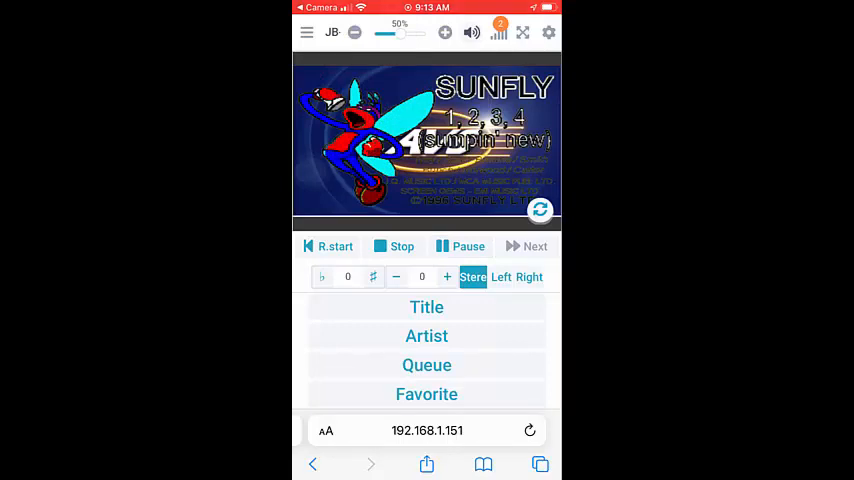
{"action": "left_click", "coordinate": [401, 246]}
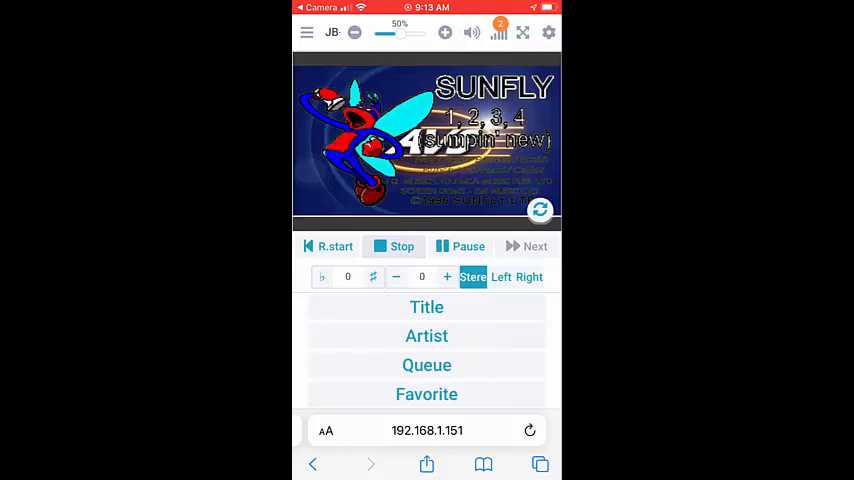
{"action": "left_click", "coordinate": [401, 246]}
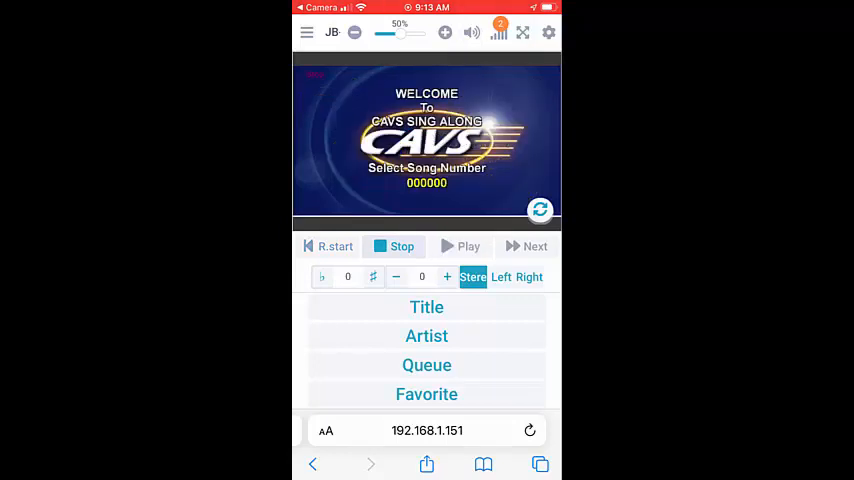